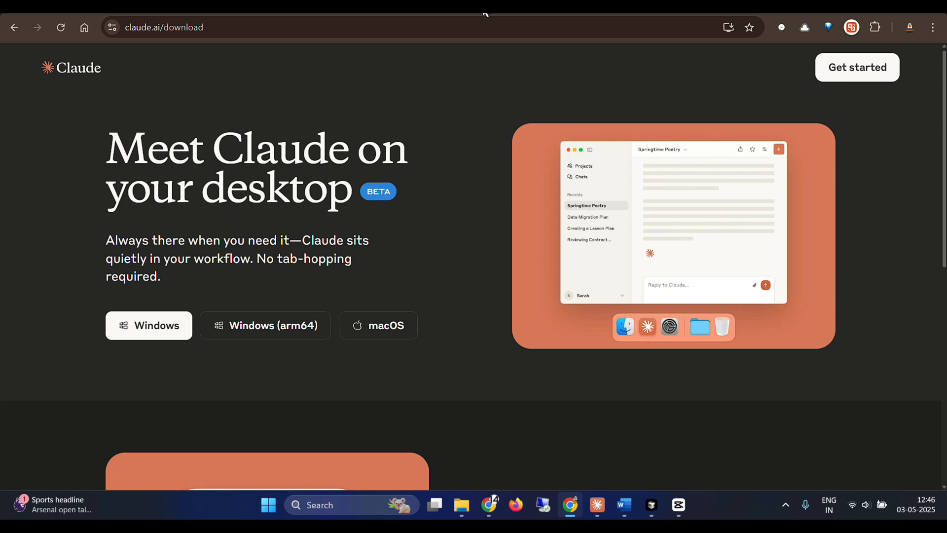
pyautogui.moveTo(484, 10)
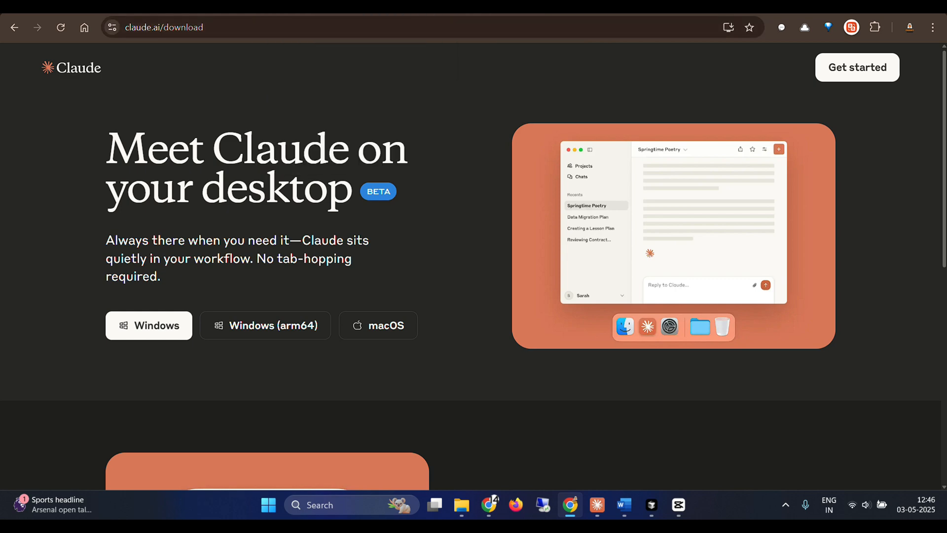
# Step: Navigate Chrome to github.com/modelcontextprotocol
pyautogui.write('github.com/modelcontextprotocol')
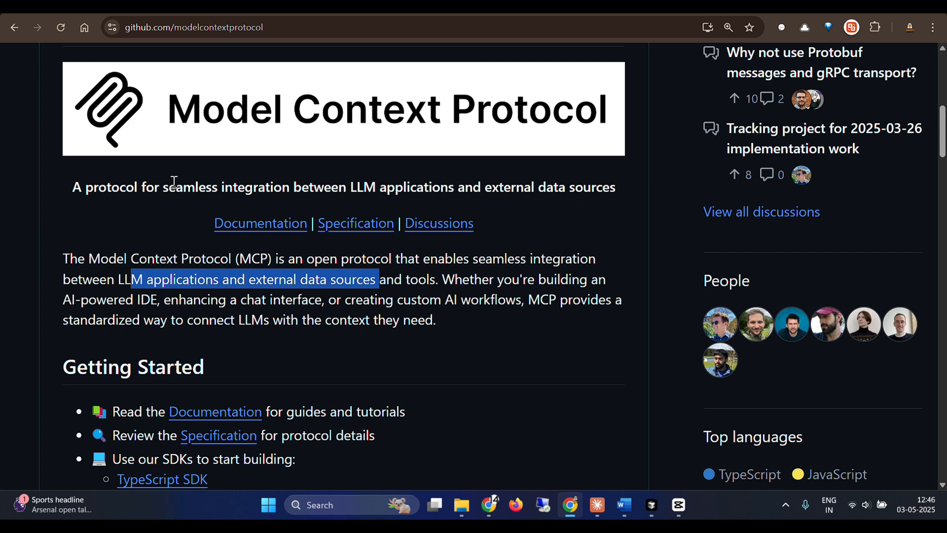
pyautogui.doubleClick(111, 186)
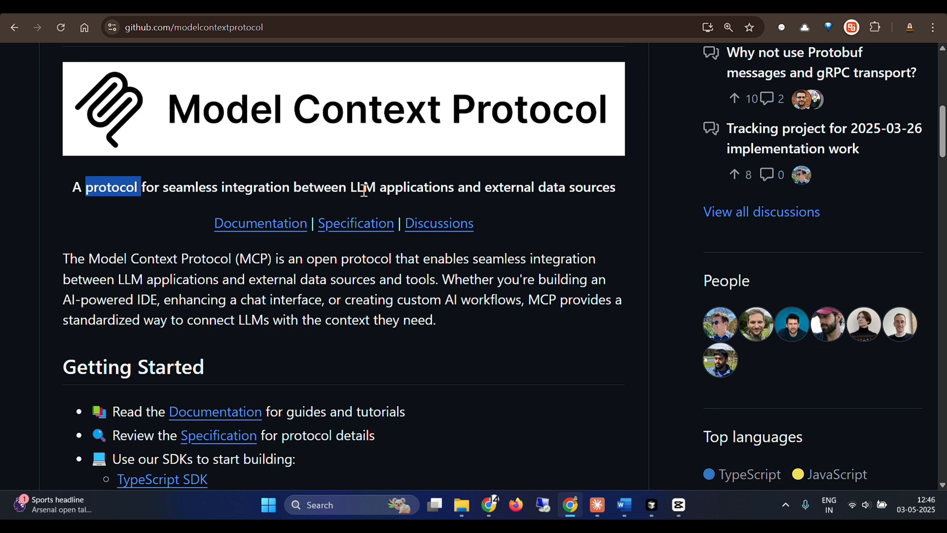
pyautogui.moveTo(365, 186); pyautogui.dragTo(574, 187)
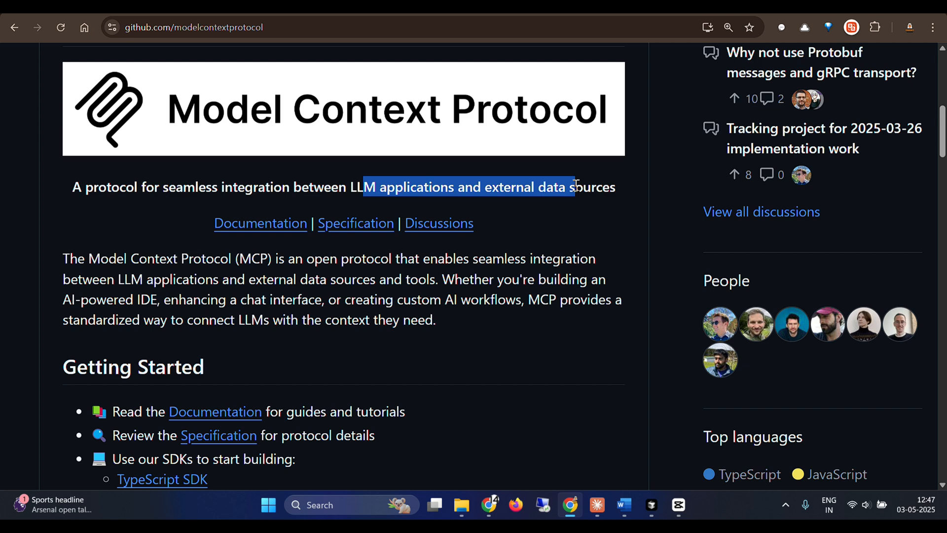
pyautogui.moveTo(532, 174)
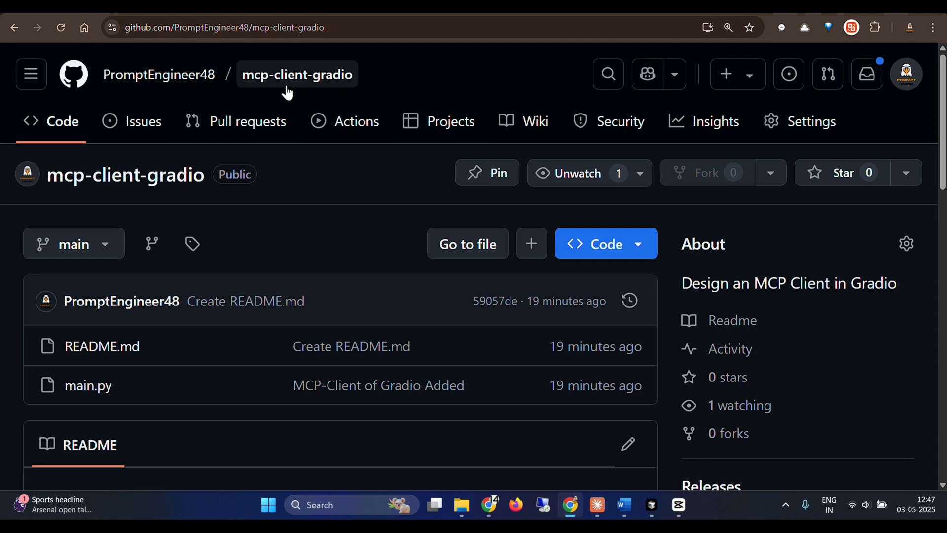
pyautogui.moveTo(88, 386)
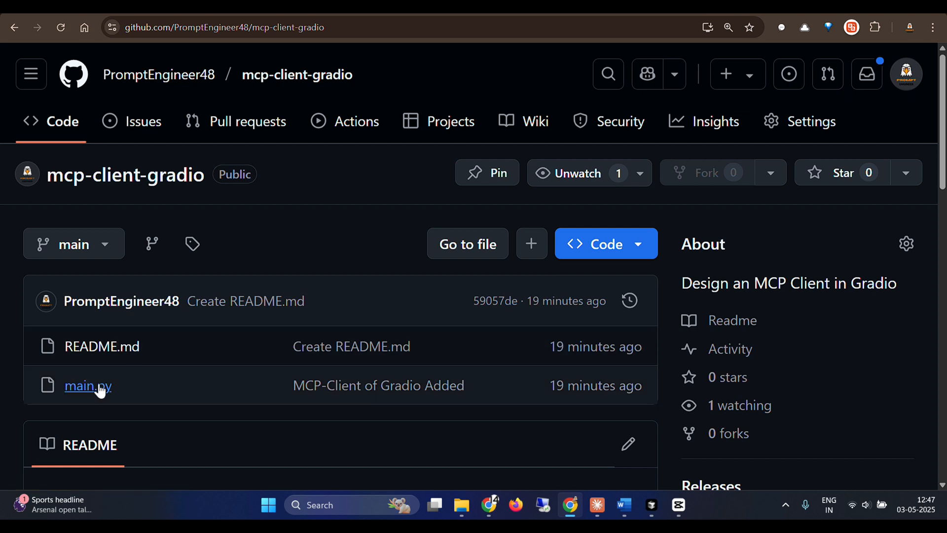
pyautogui.moveTo(88, 386)
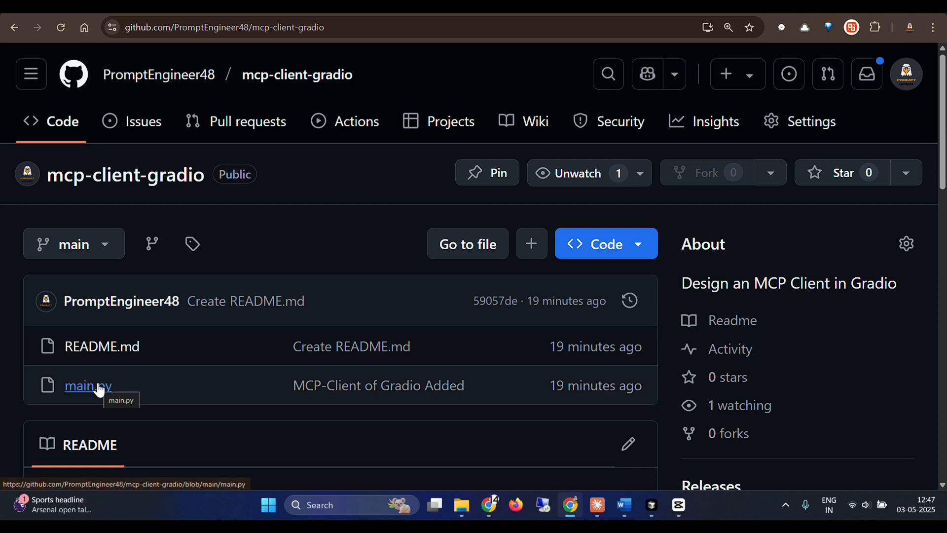
# Step: Copy the mcp-client-gradio repository's HTTPS clone URL from the Code menu
pyautogui.click(606, 243)
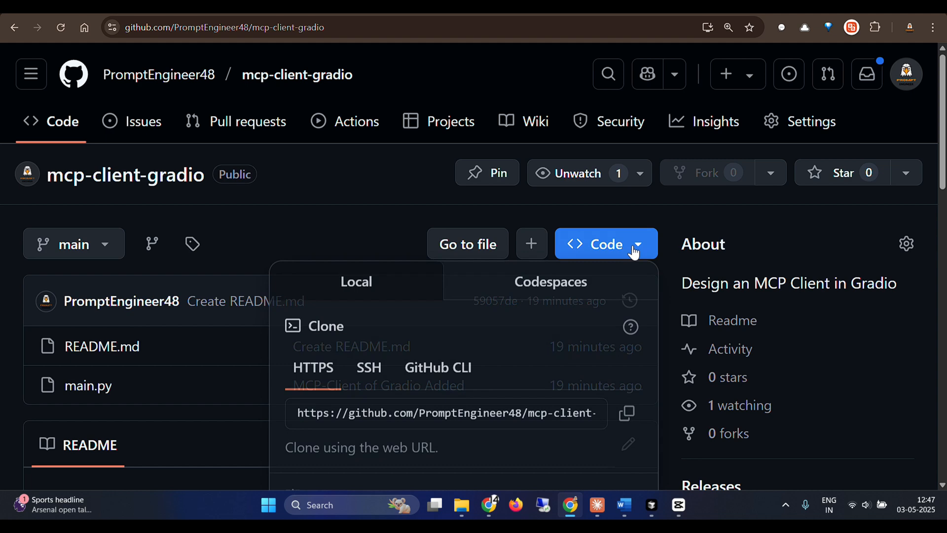
pyautogui.click(625, 413)
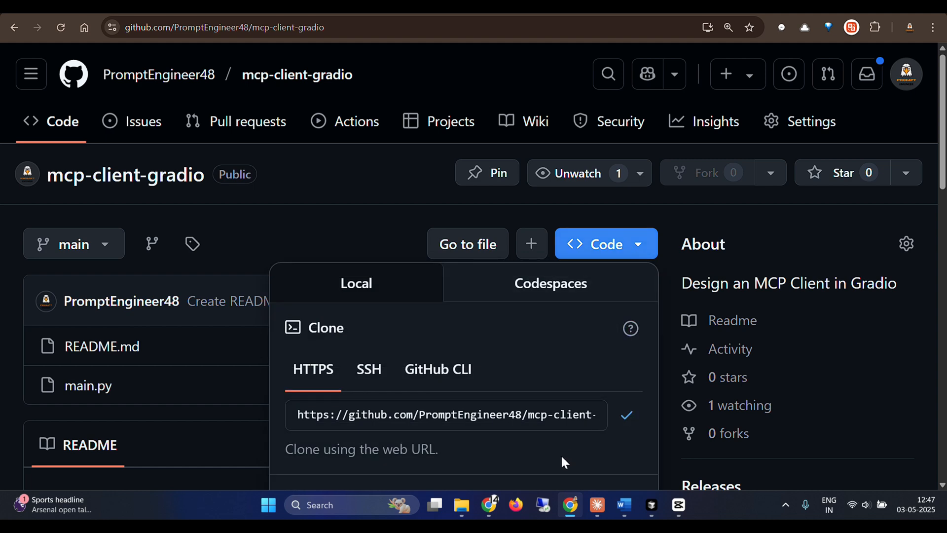
pyautogui.click(651, 505)
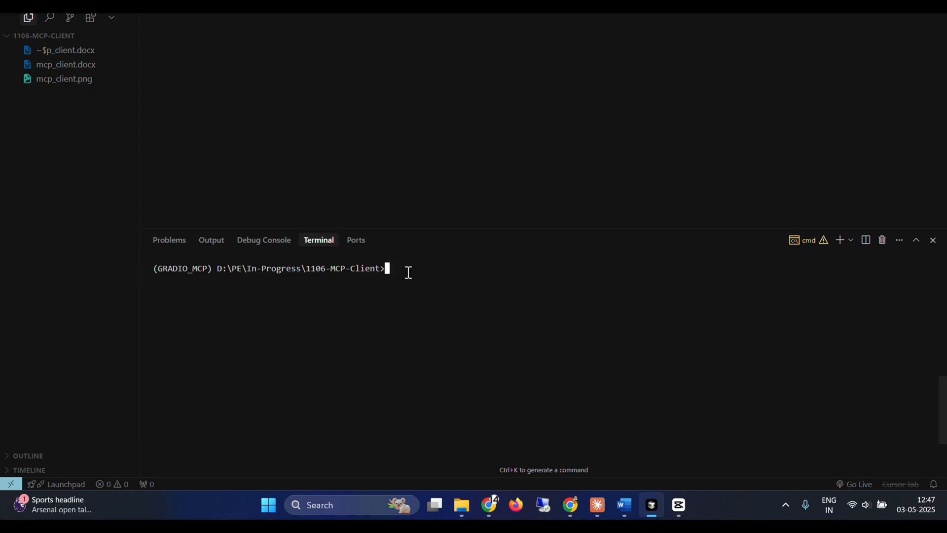
# Step: Git clone the repository in the terminal and cd into mcp-client-gradio
pyautogui.write('git clone https://github.com/PromptEngineer48/mcp-client-gradio.git')
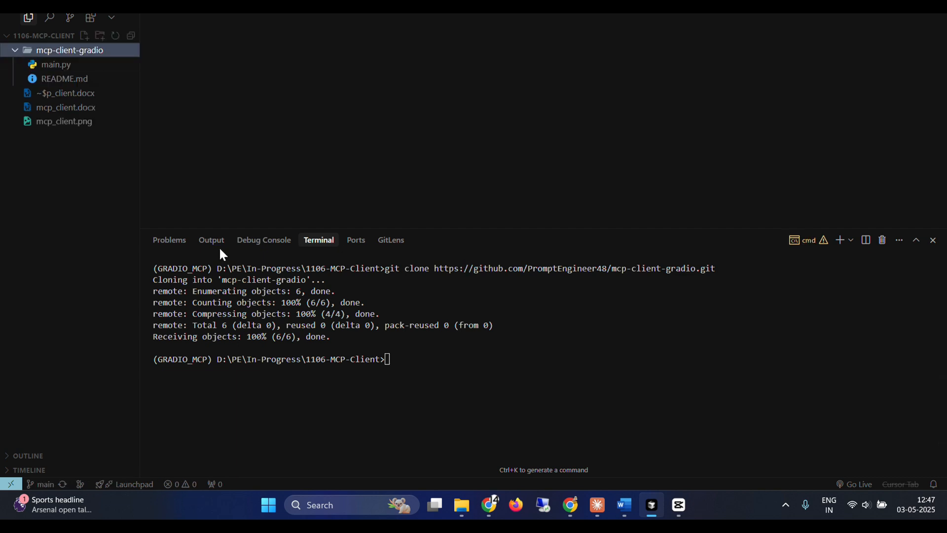
pyautogui.write('cd mcp-client-gradio')
pyautogui.write('pip')
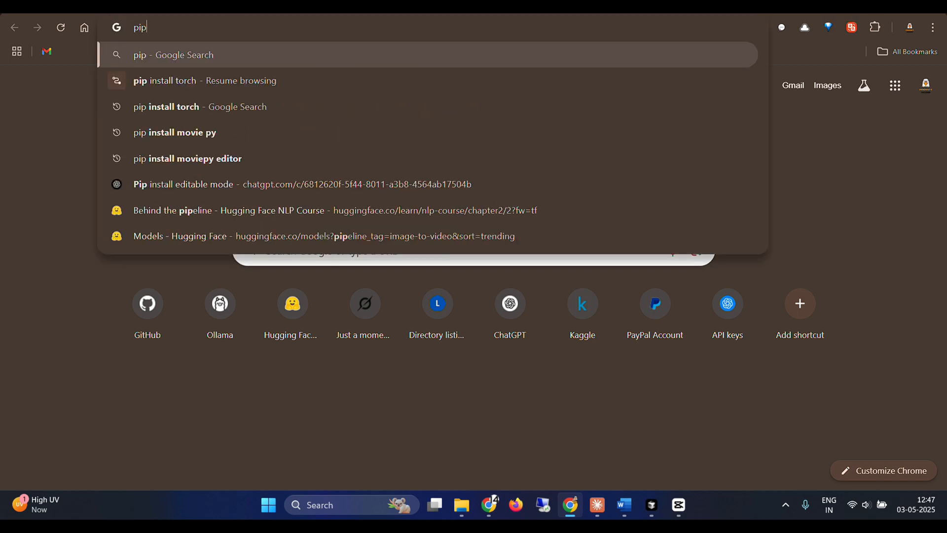
# Step: Search 'pip install gradio' and open the gradio project result on PyPI
pyautogui.write('install graio')
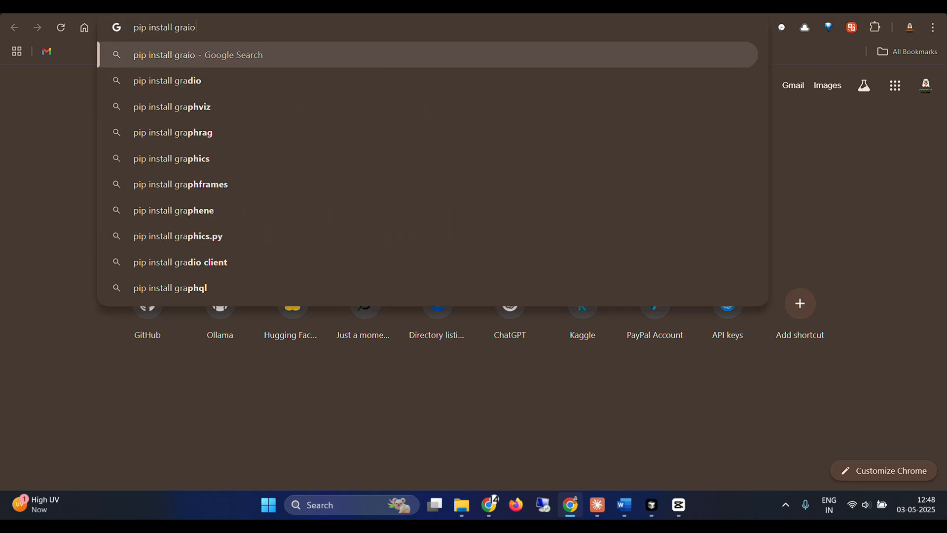
pyautogui.click(168, 80)
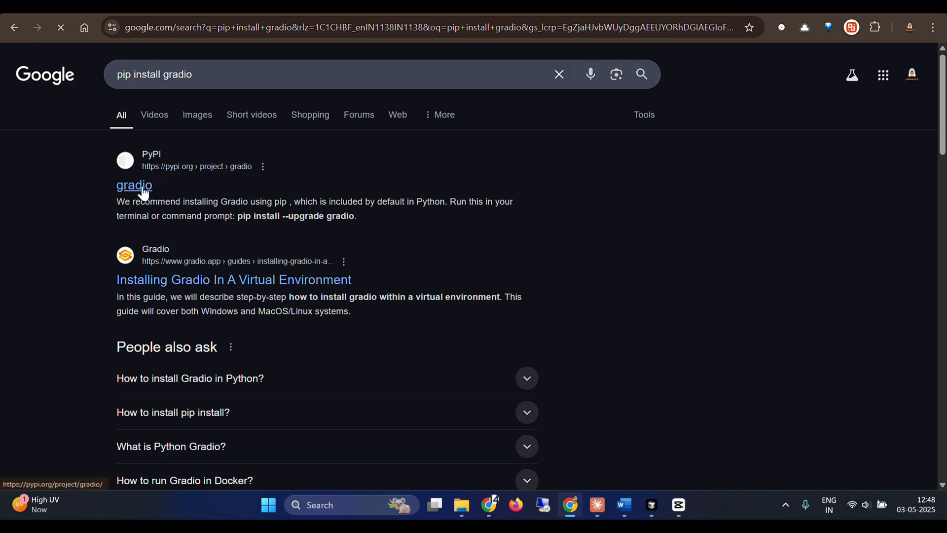
pyautogui.click(135, 184)
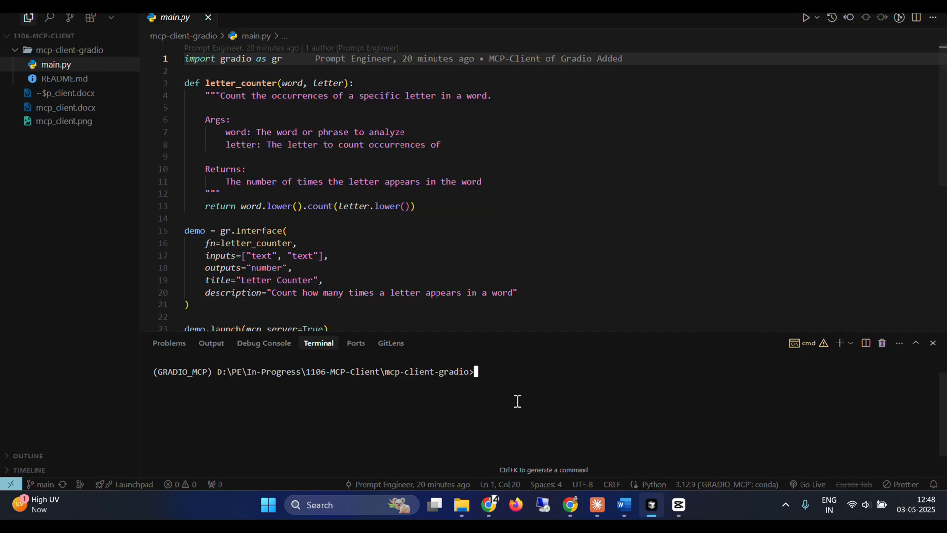
# Step: Run pip install gradio in the mcp-client-gradio terminal
pyautogui.write('pip install gradio')
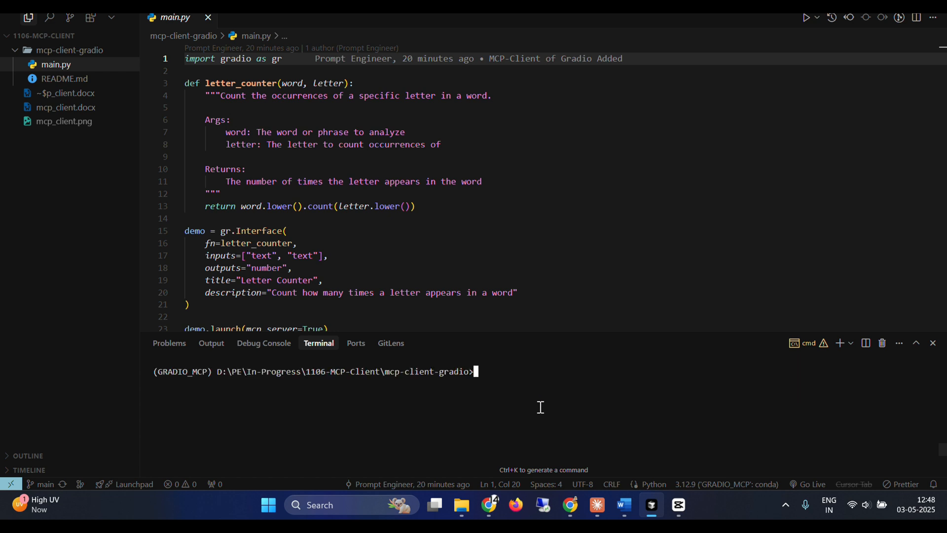
pyautogui.moveTo(311, 164)
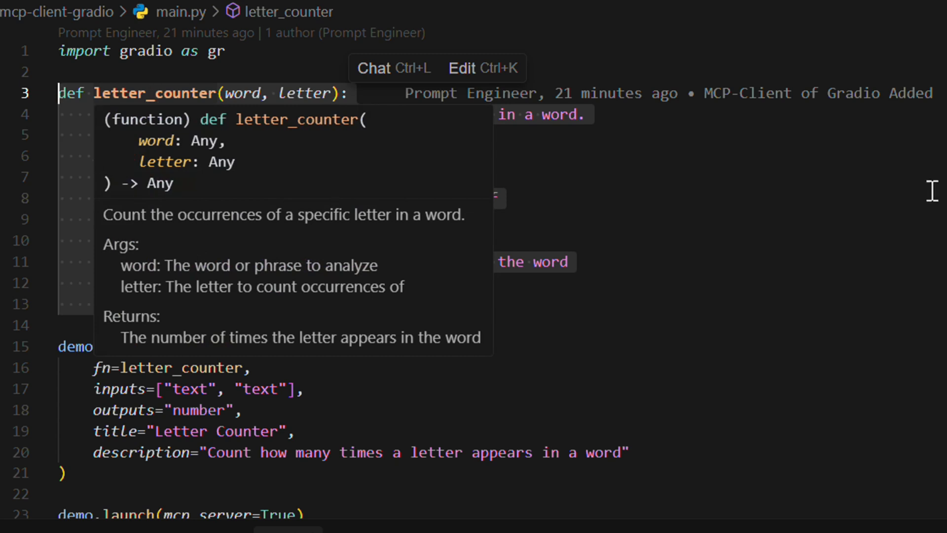
pyautogui.moveTo(241, 100)
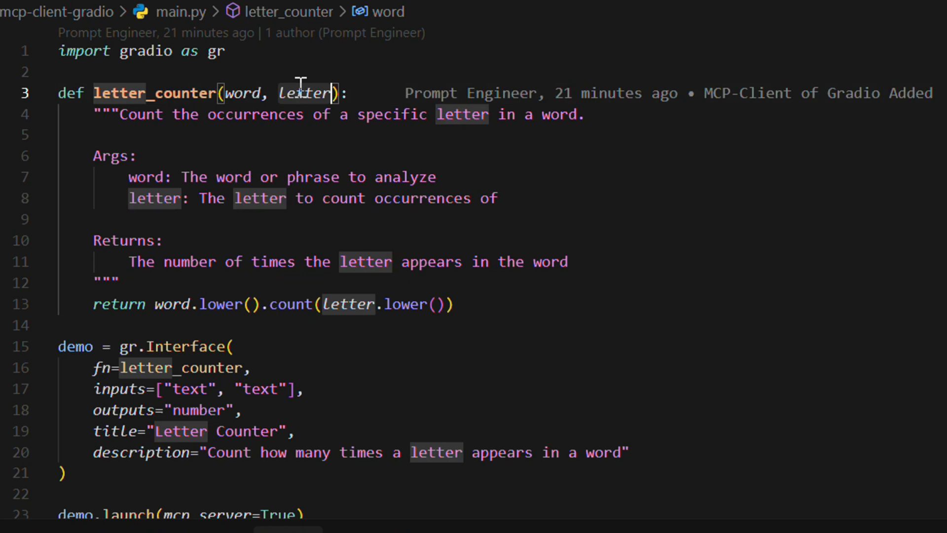
pyautogui.moveTo(305, 93)
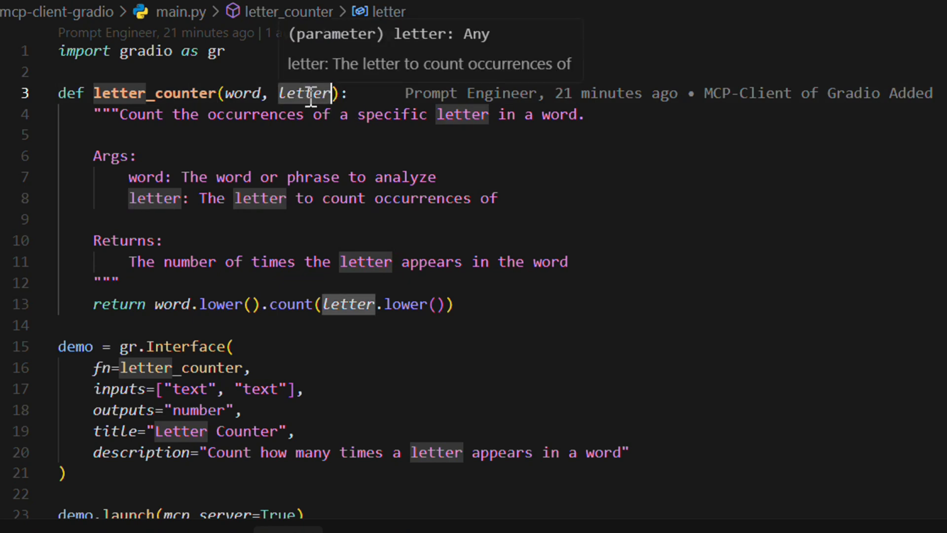
pyautogui.moveTo(242, 92)
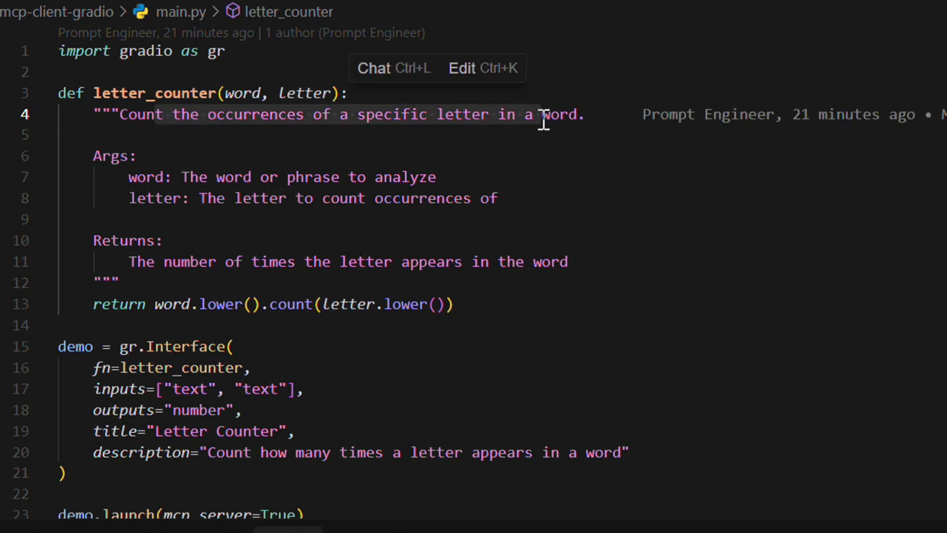
pyautogui.moveTo(154, 177)
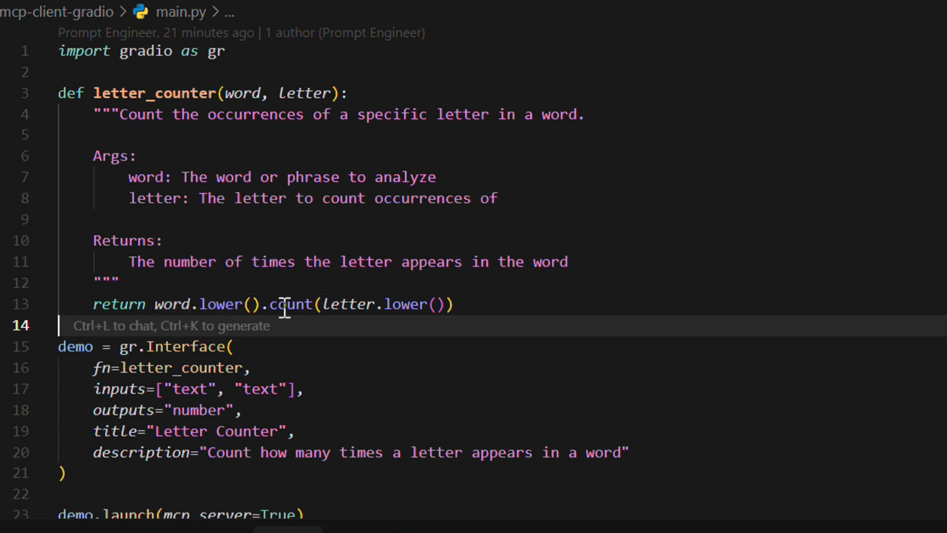
pyautogui.moveTo(413, 299)
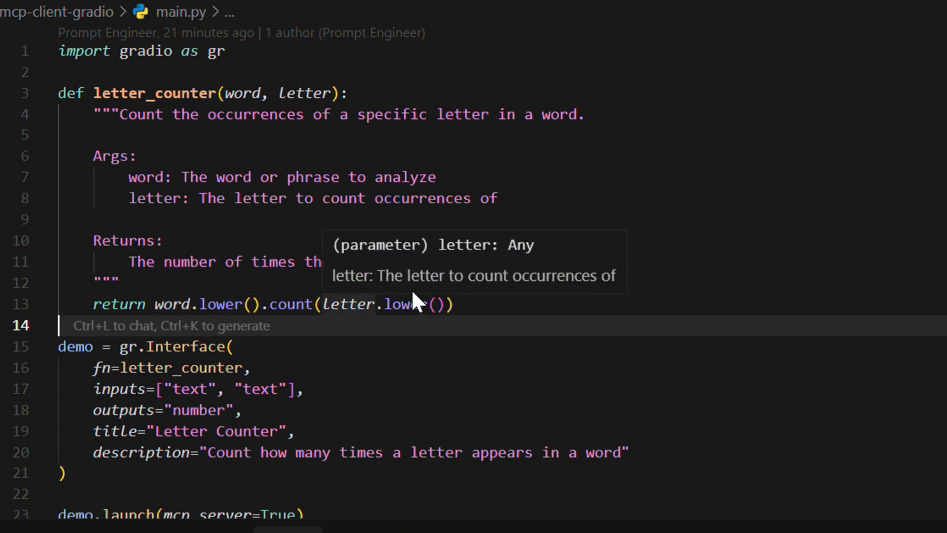
pyautogui.moveTo(317, 304)
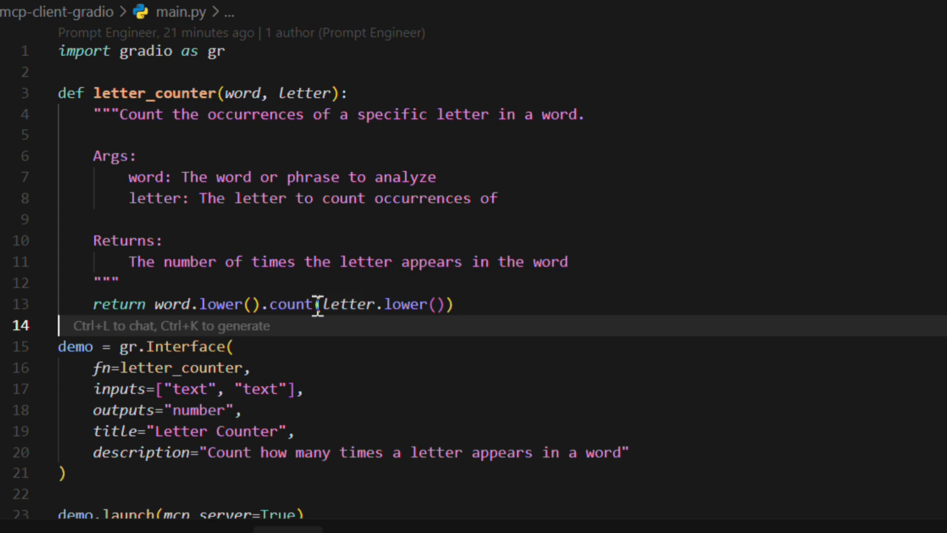
pyautogui.moveTo(290, 304)
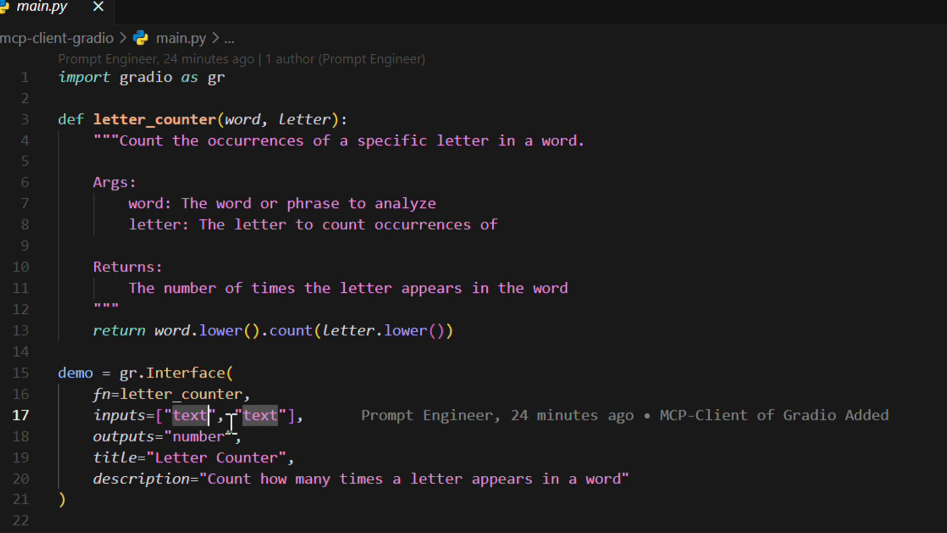
pyautogui.moveTo(124, 436)
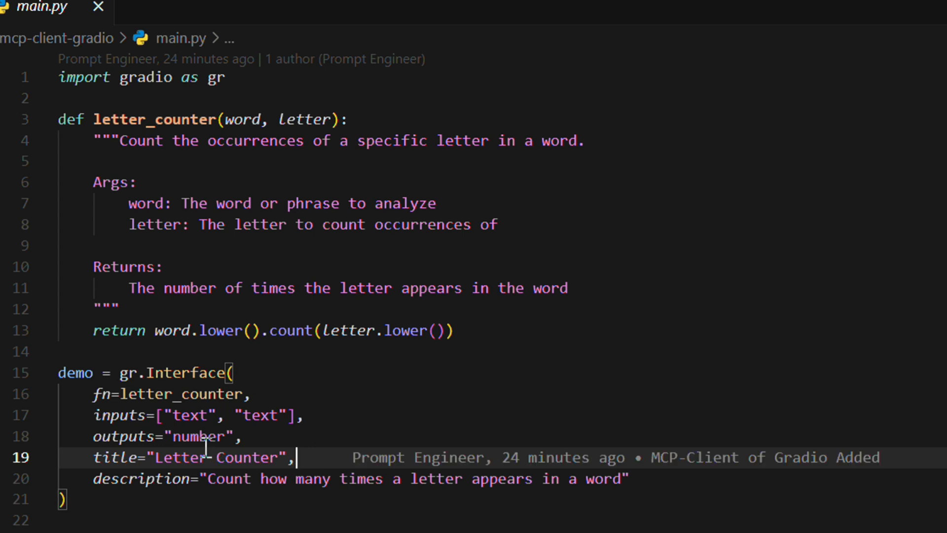
pyautogui.moveTo(228, 477)
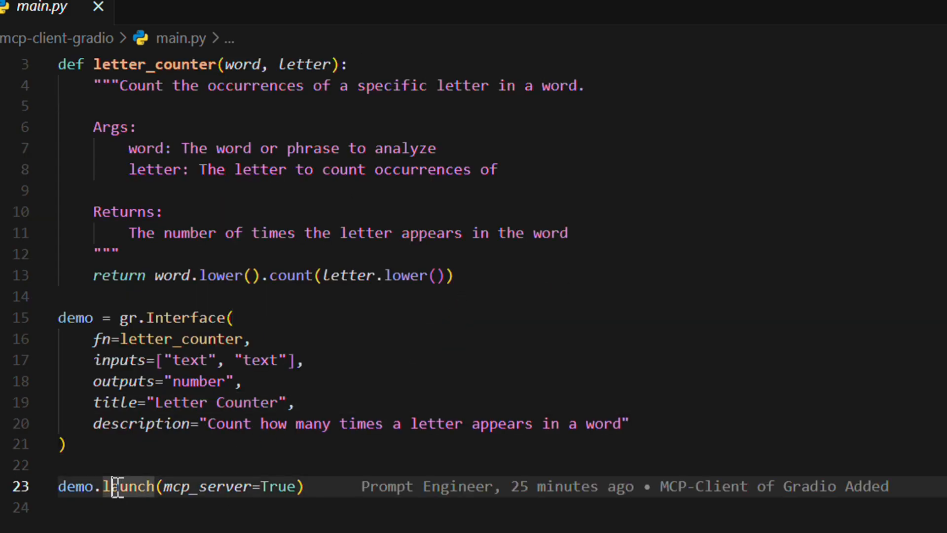
pyautogui.moveTo(233, 486)
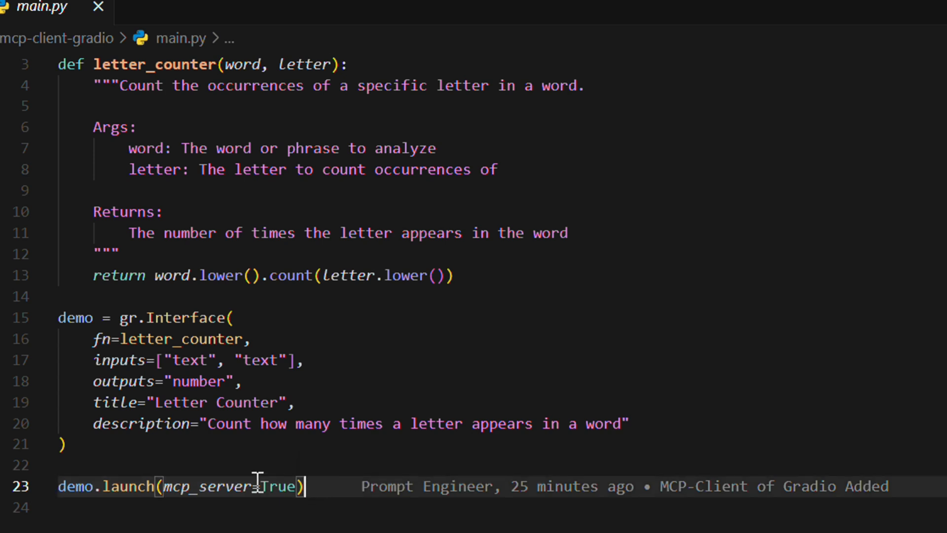
pyautogui.doubleClick(214, 487)
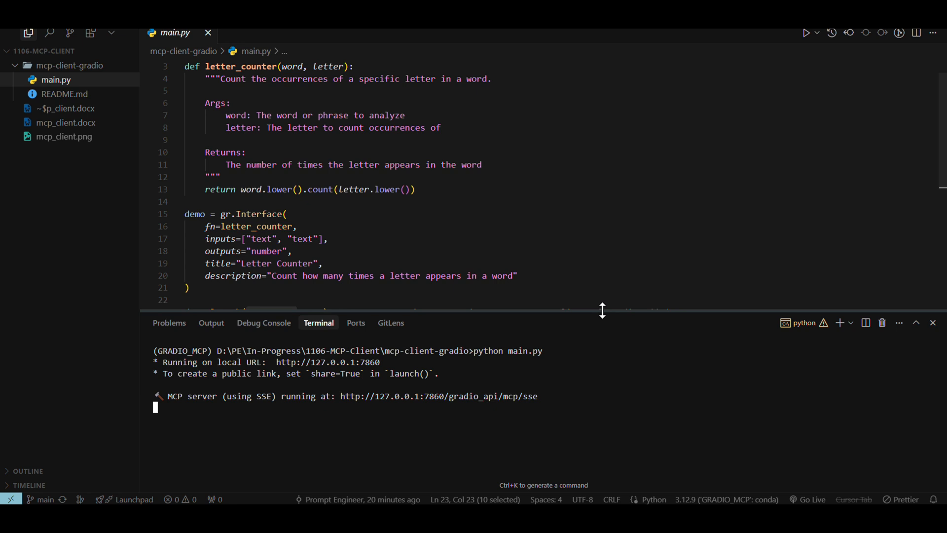
pyautogui.moveTo(227, 365)
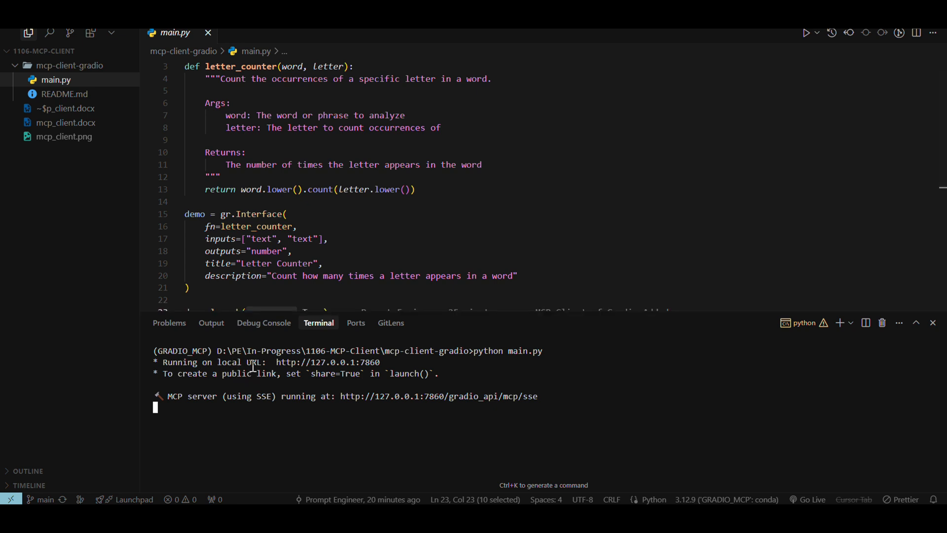
pyautogui.moveTo(327, 362)
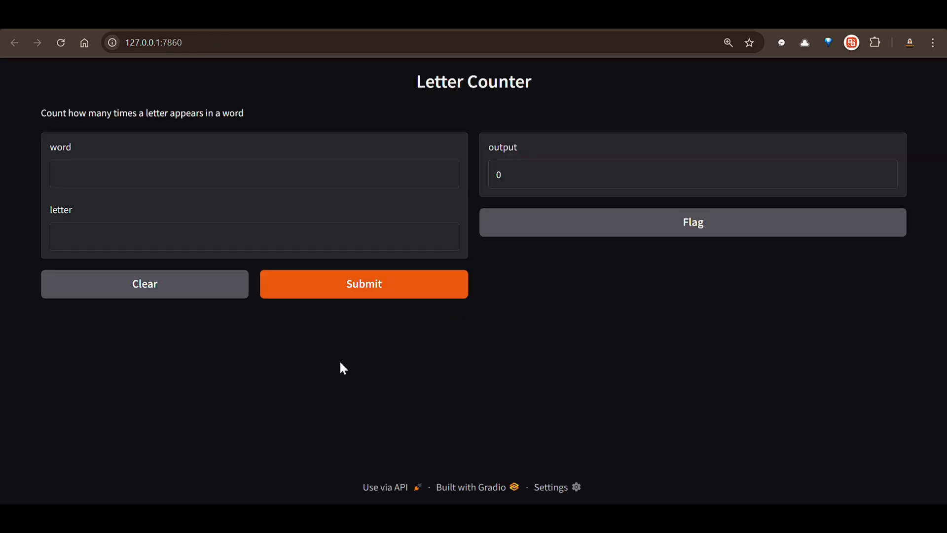
pyautogui.moveTo(373, 176)
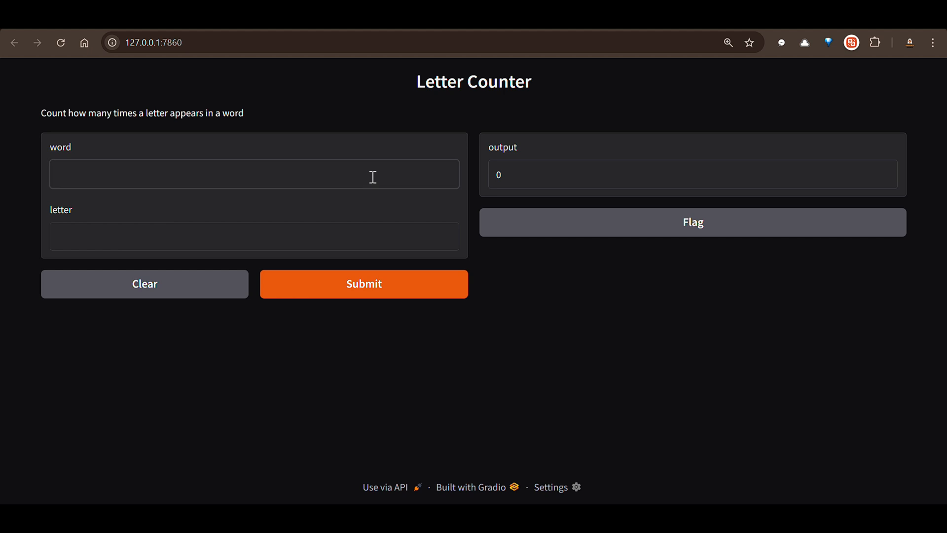
# Step: Submit word 'happy-fear' with letter 'a' to get a count of 2
pyautogui.write('happy')
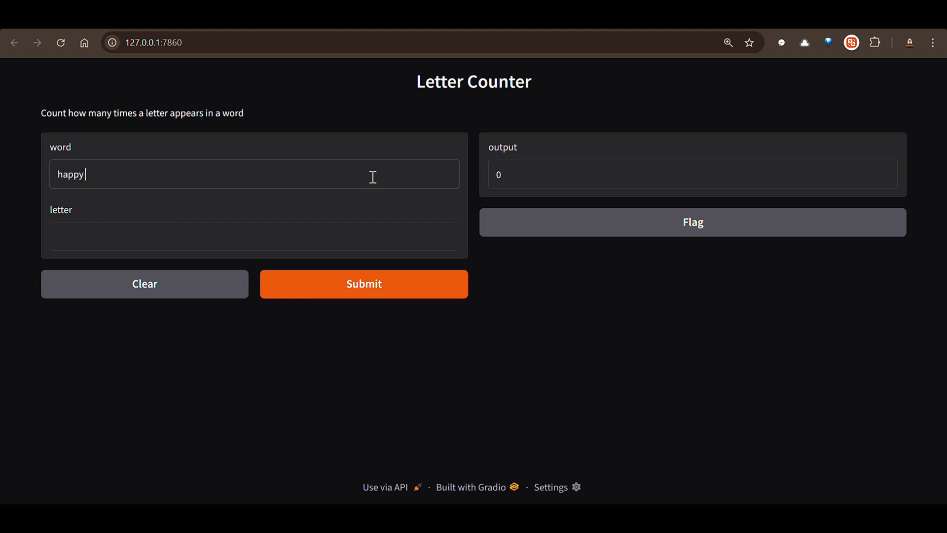
pyautogui.write('-fear')
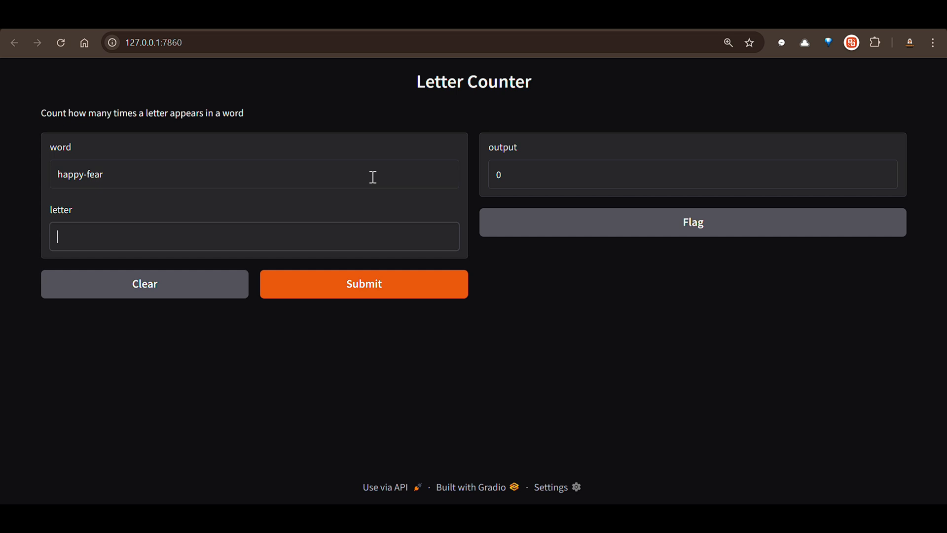
pyautogui.write('a')
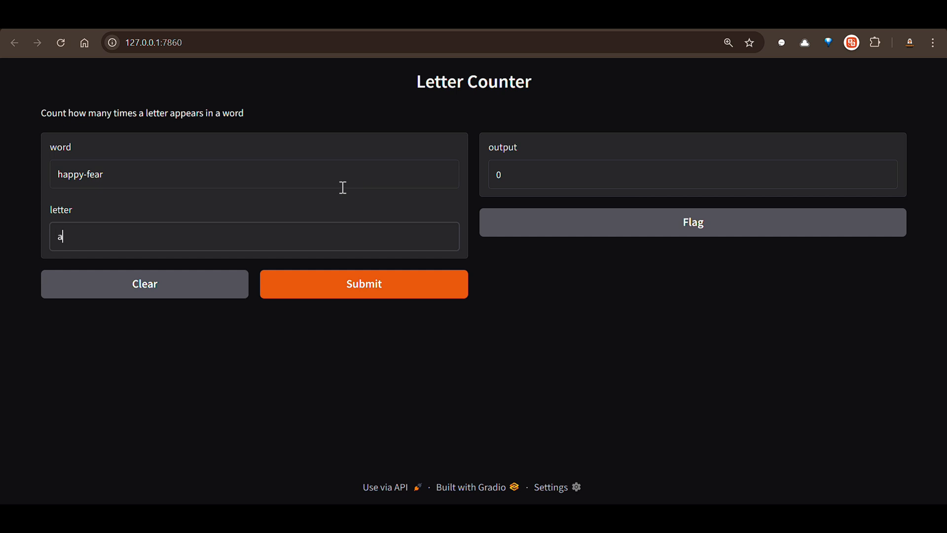
pyautogui.click(363, 284)
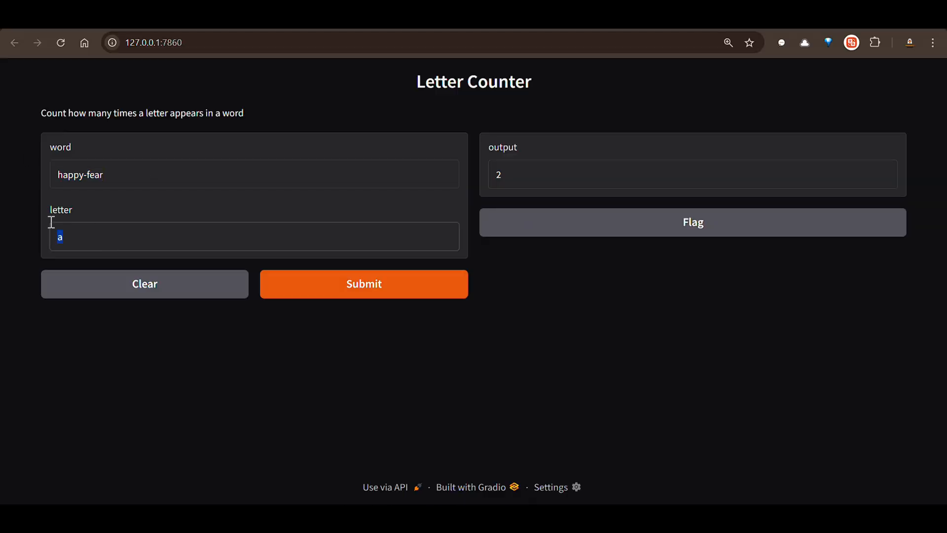
pyautogui.moveTo(545, 228)
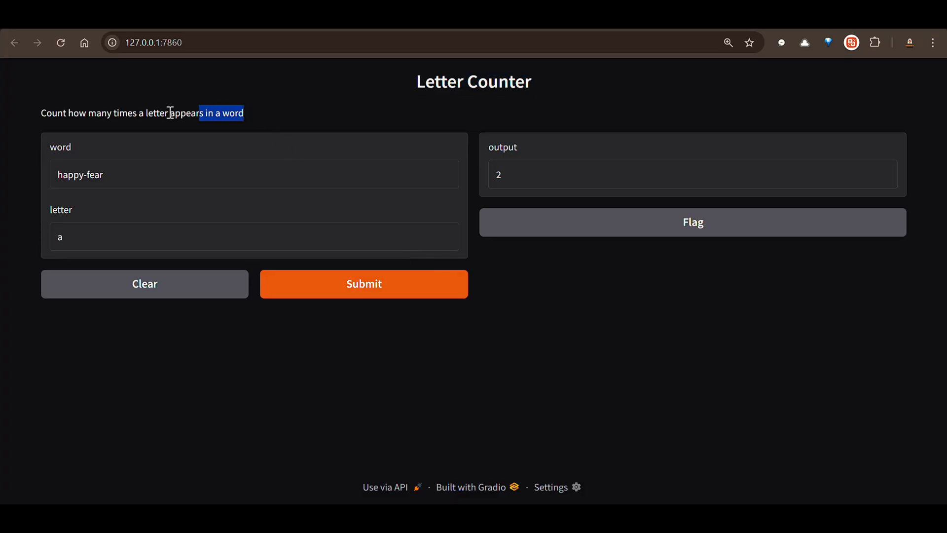
pyautogui.moveTo(168, 112); pyautogui.dragTo(245, 113)
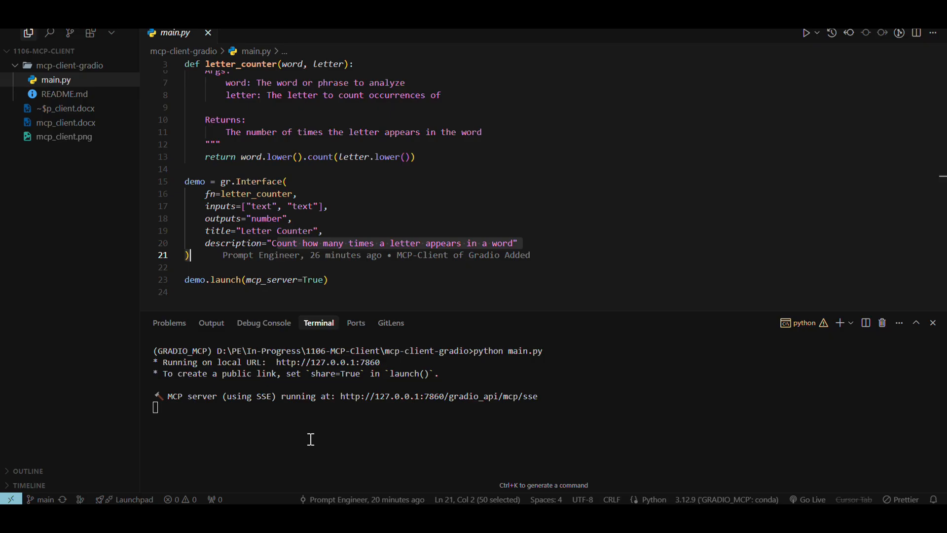
pyautogui.moveTo(263, 413)
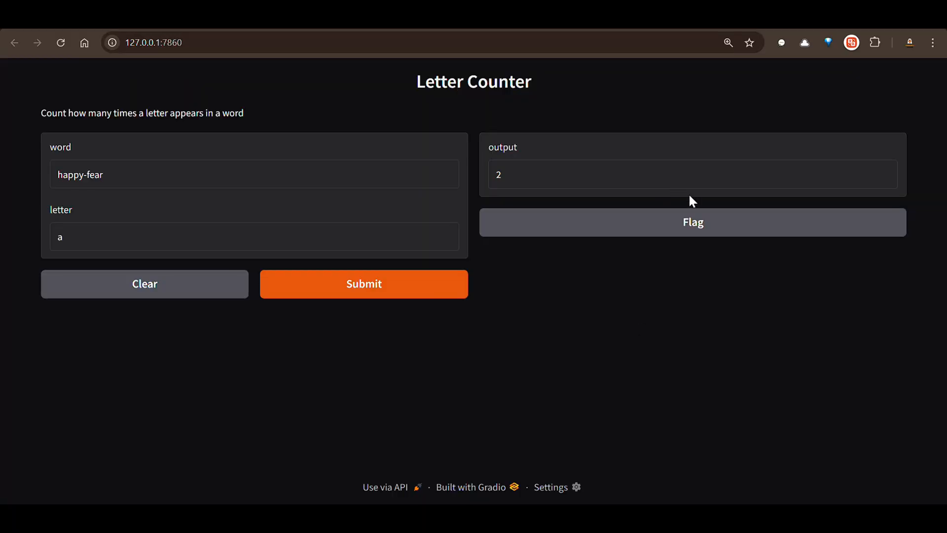
pyautogui.moveTo(530, 368)
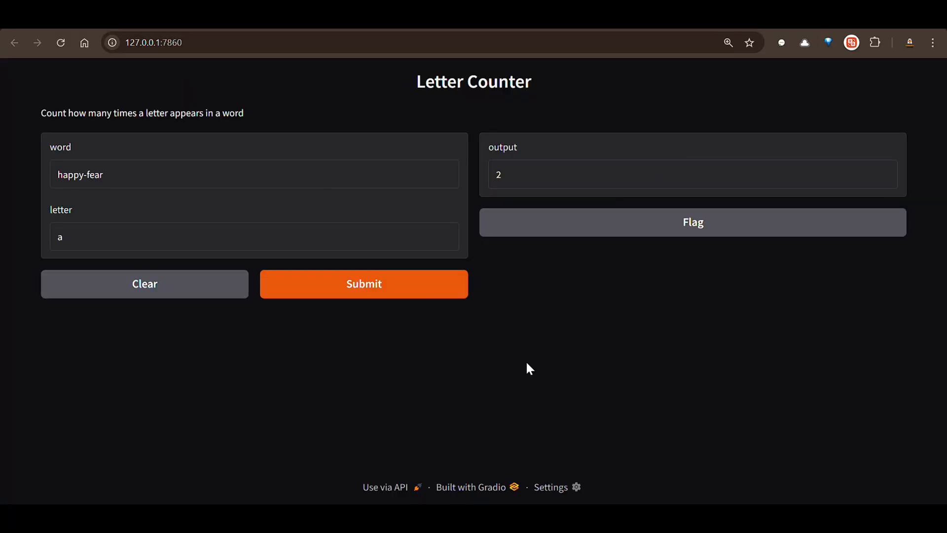
pyautogui.moveTo(387, 492)
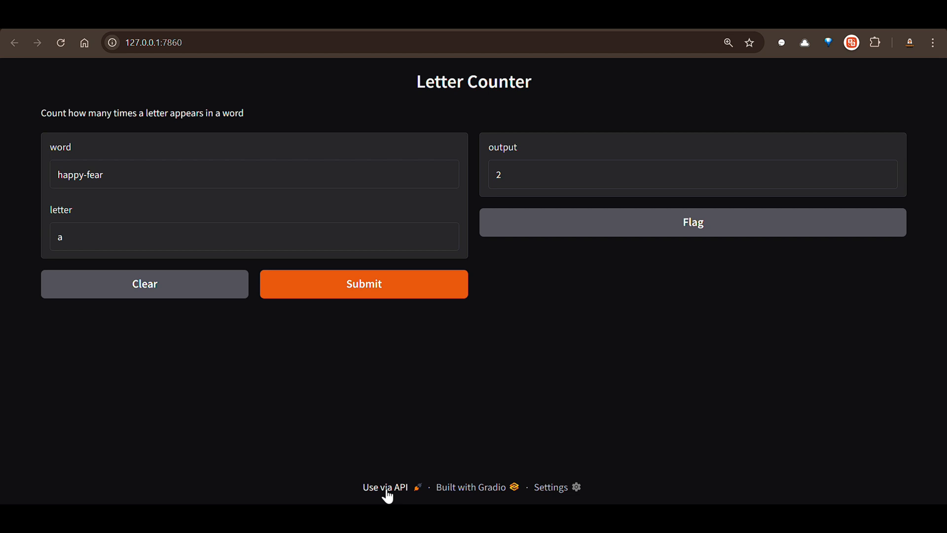
# Step: Open the Letter Counter's 'Use via API' documentation panel
pyautogui.click(385, 486)
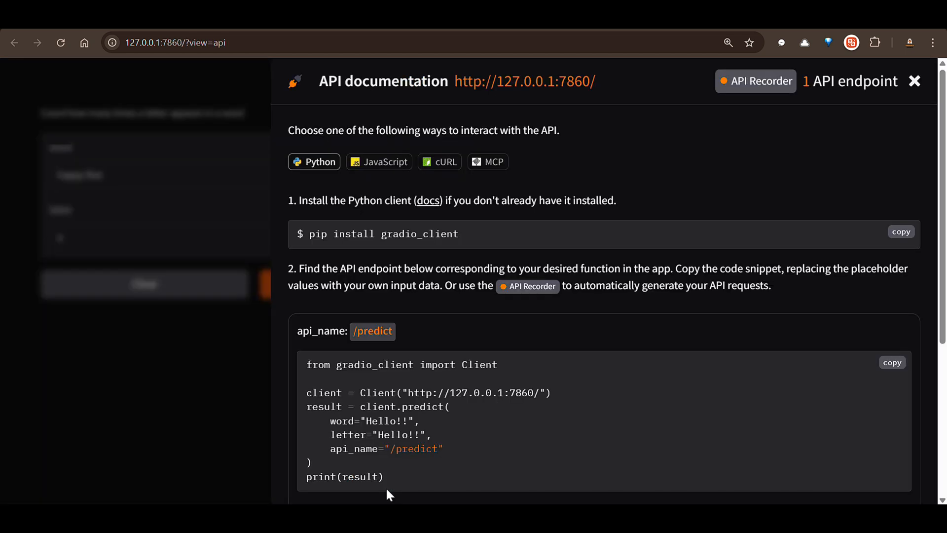
pyautogui.moveTo(322, 171)
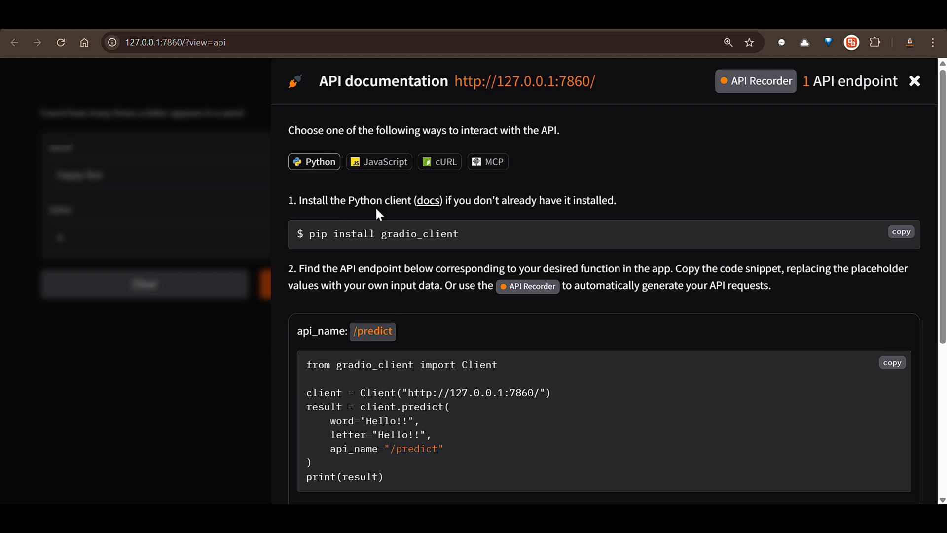
pyautogui.moveTo(445, 161)
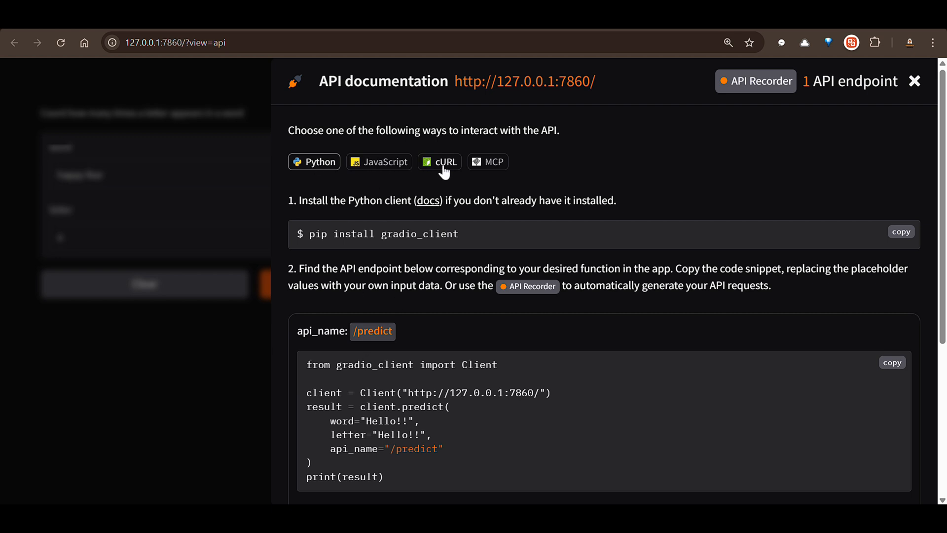
pyautogui.moveTo(486, 168)
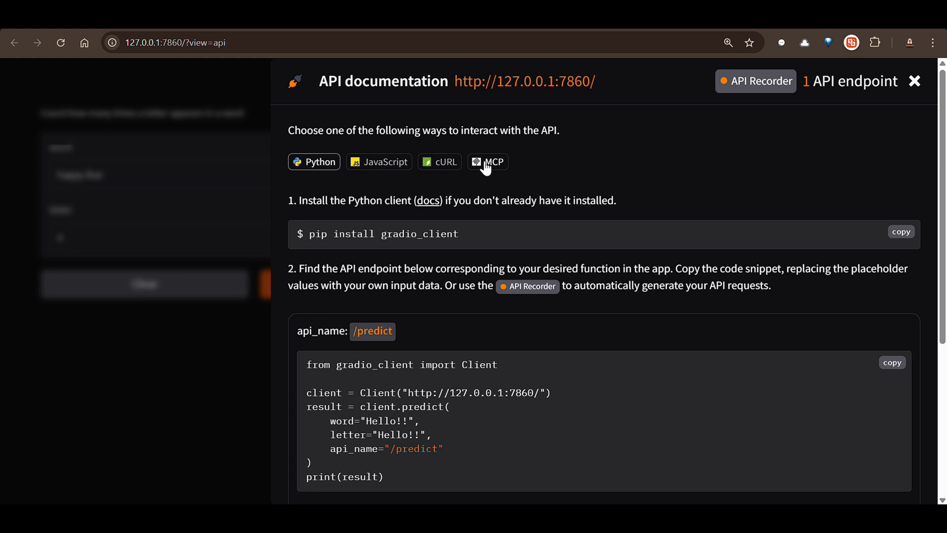
# Step: Show the MCP tab's predict tool and config snippets, selecting the server URL in the stdio command
pyautogui.click(487, 161)
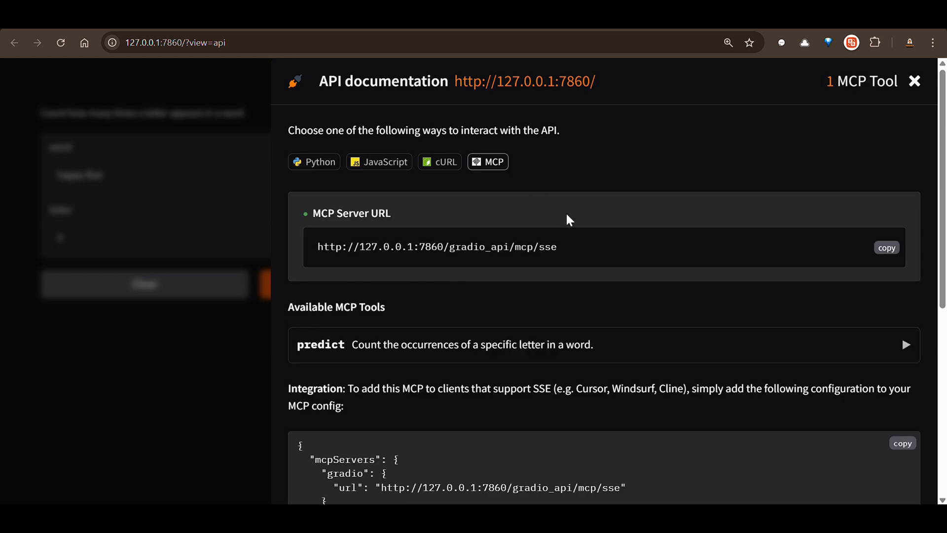
pyautogui.scroll(-3)
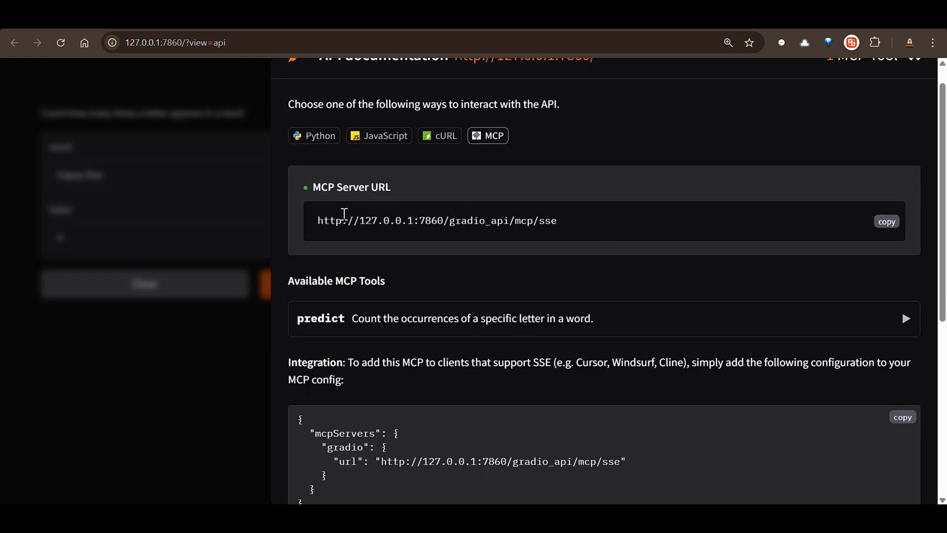
pyautogui.scroll(-3)
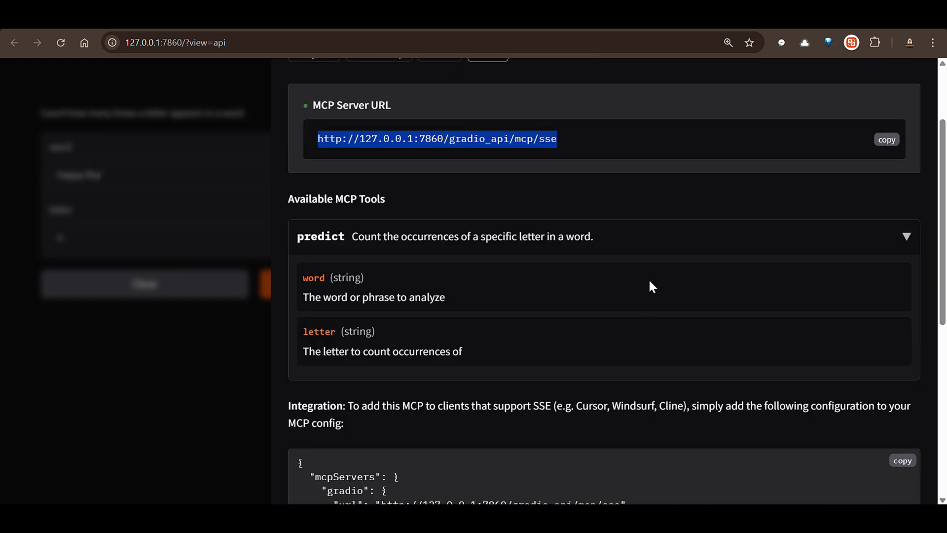
pyautogui.scroll(-3)
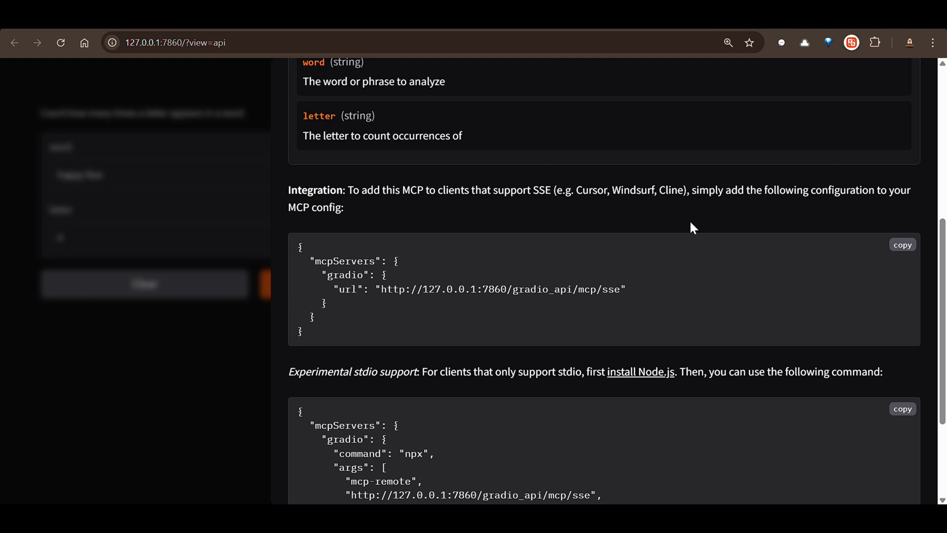
pyautogui.scroll(-3)
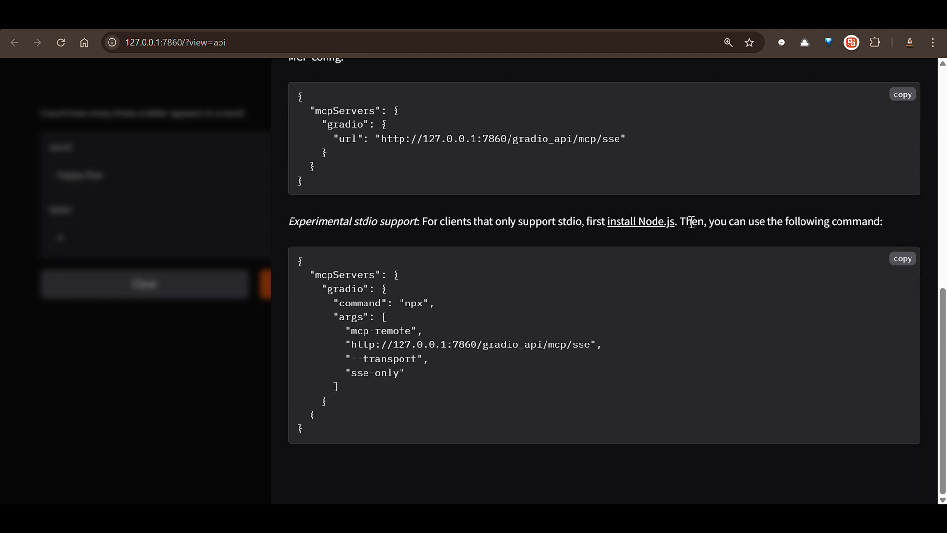
pyautogui.moveTo(398, 345)
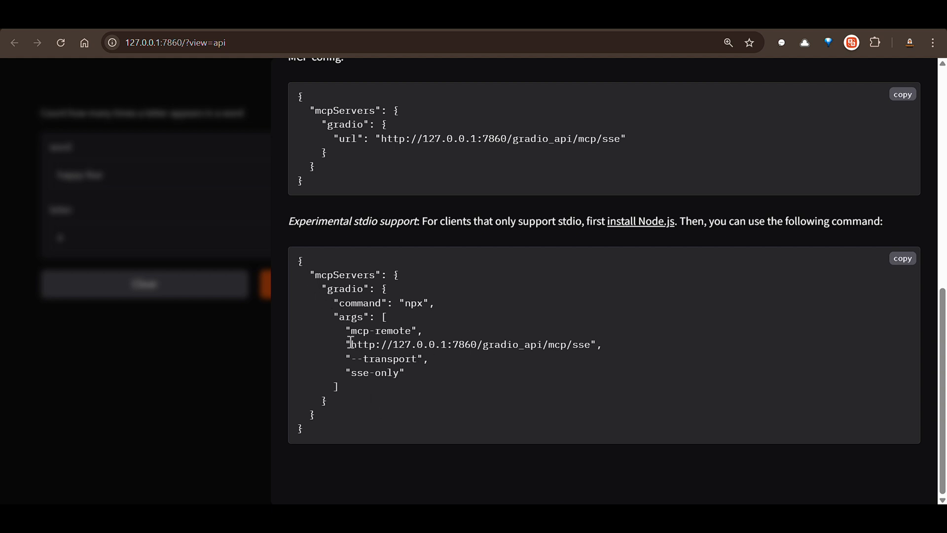
pyautogui.doubleClick(475, 344)
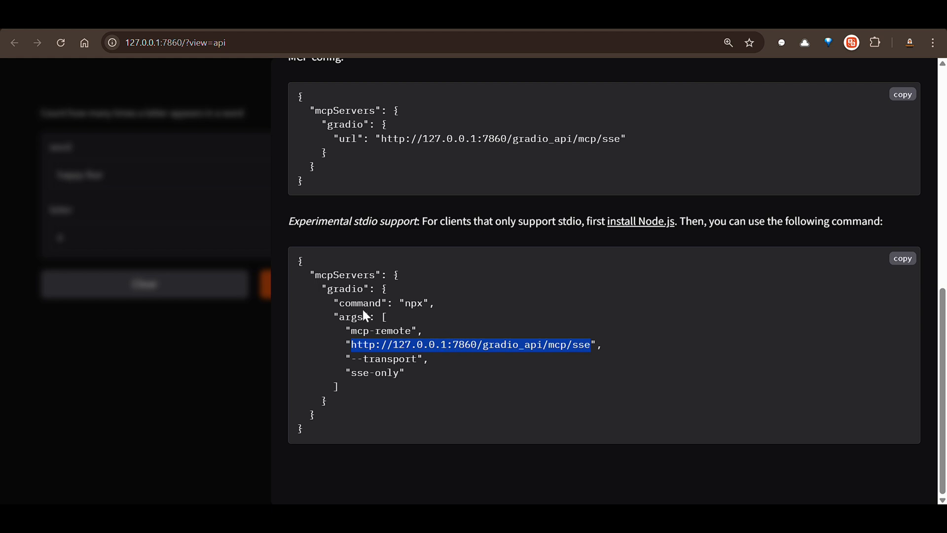
pyautogui.click(535, 359)
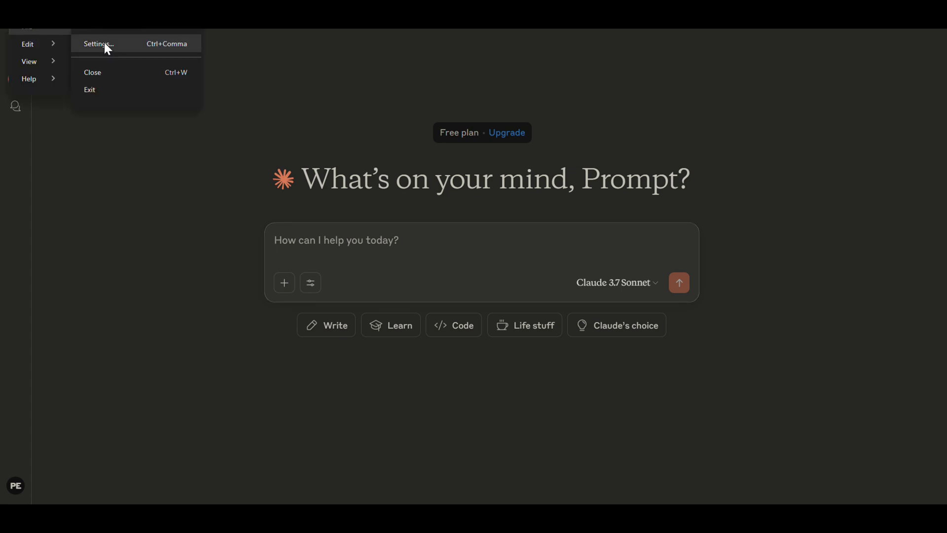
# Step: From Settings > Developer, Edit Config and open claude_desktop_config.json
pyautogui.click(97, 43)
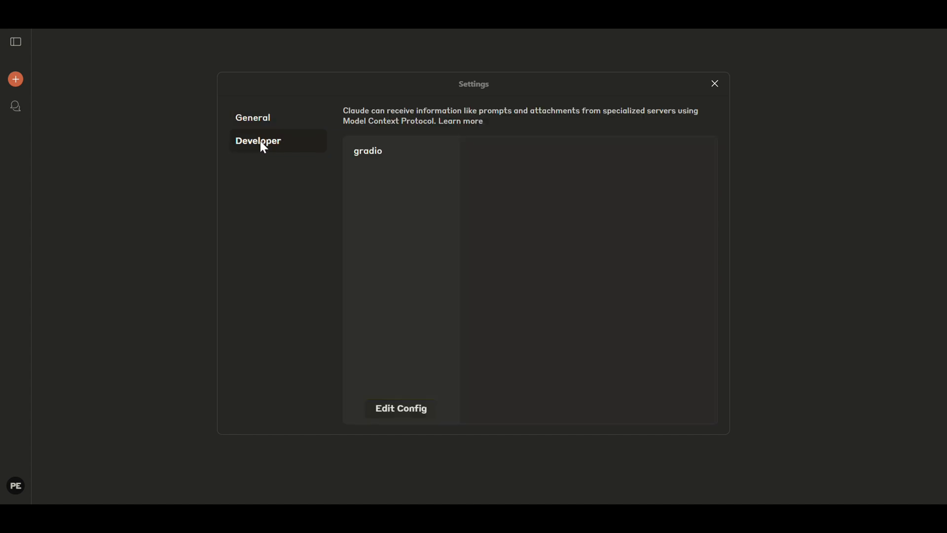
pyautogui.moveTo(406, 380)
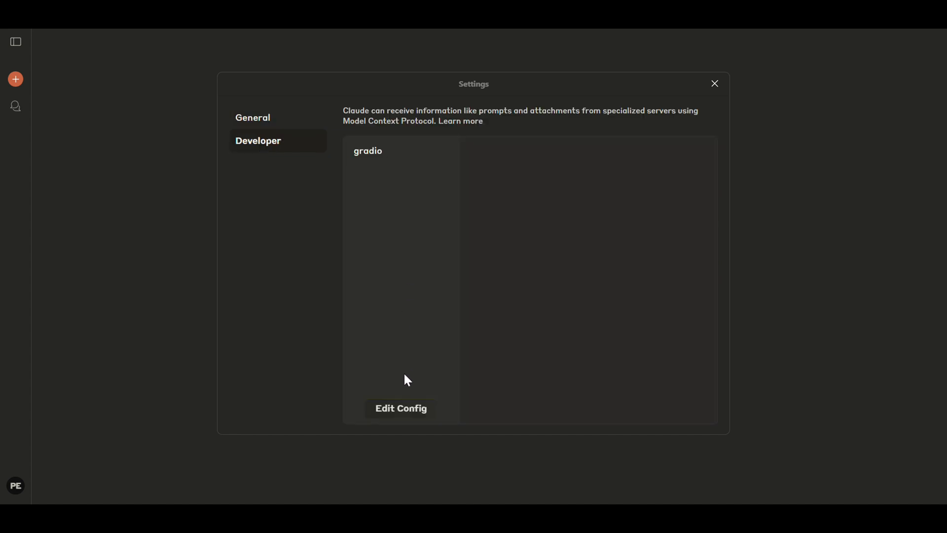
pyautogui.click(400, 407)
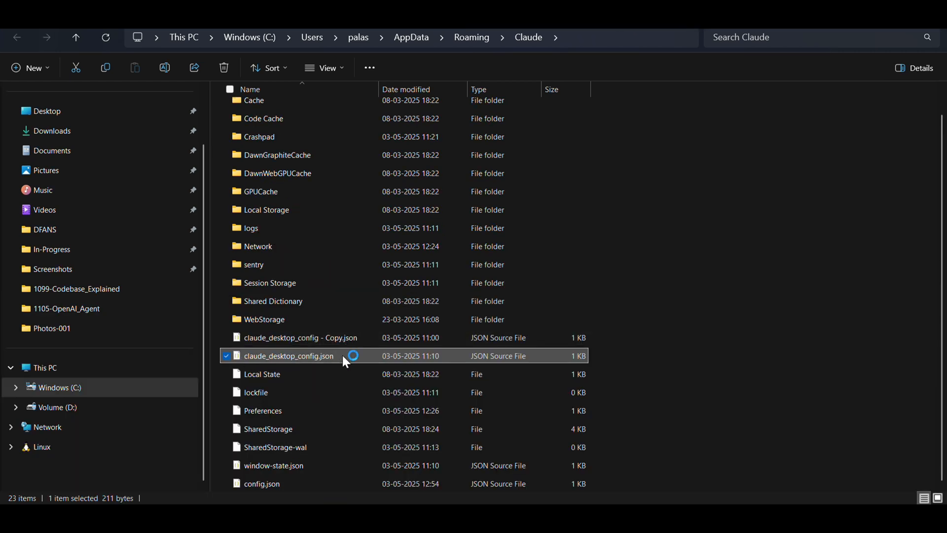
pyautogui.doubleClick(289, 355)
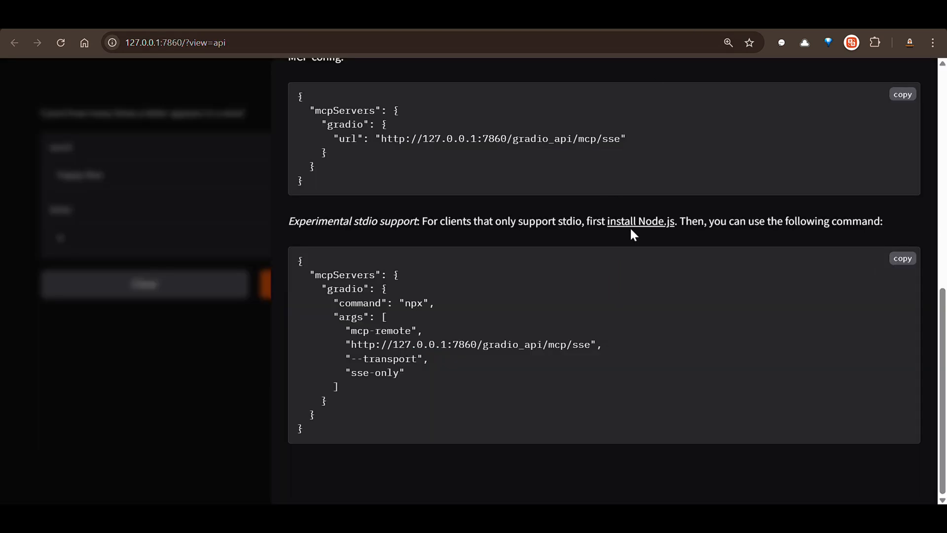
pyautogui.moveTo(426, 280)
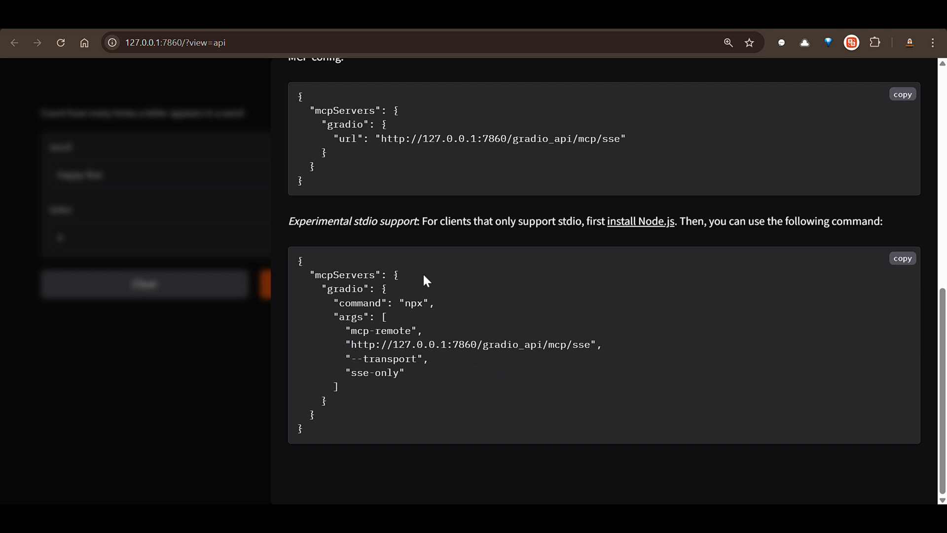
# Step: Review the npx mcp-remote stdio snippet, then switch to Claude Desktop
pyautogui.click(903, 257)
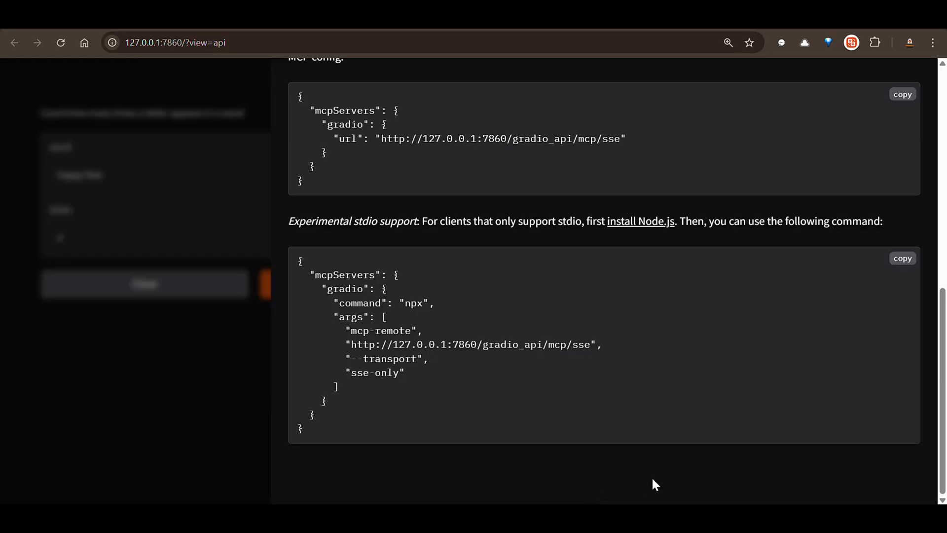
pyautogui.press('Super')
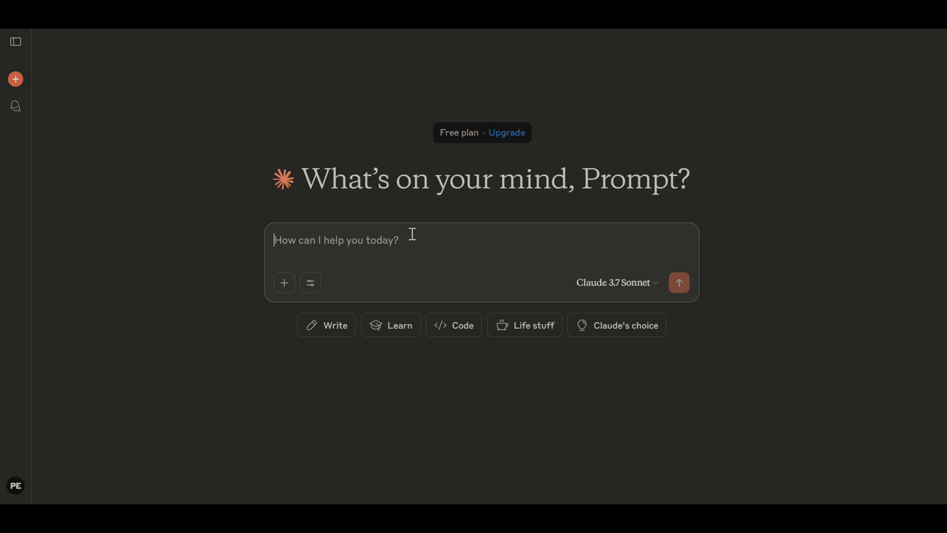
pyautogui.moveTo(310, 283)
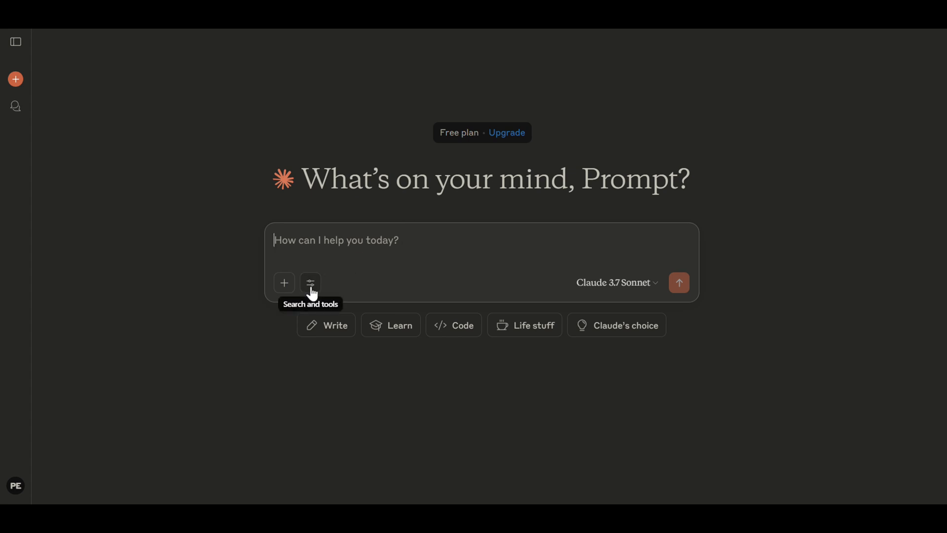
# Step: Confirm the gradio predict tool is enabled in the tools menu and begin a prompt
pyautogui.click(310, 283)
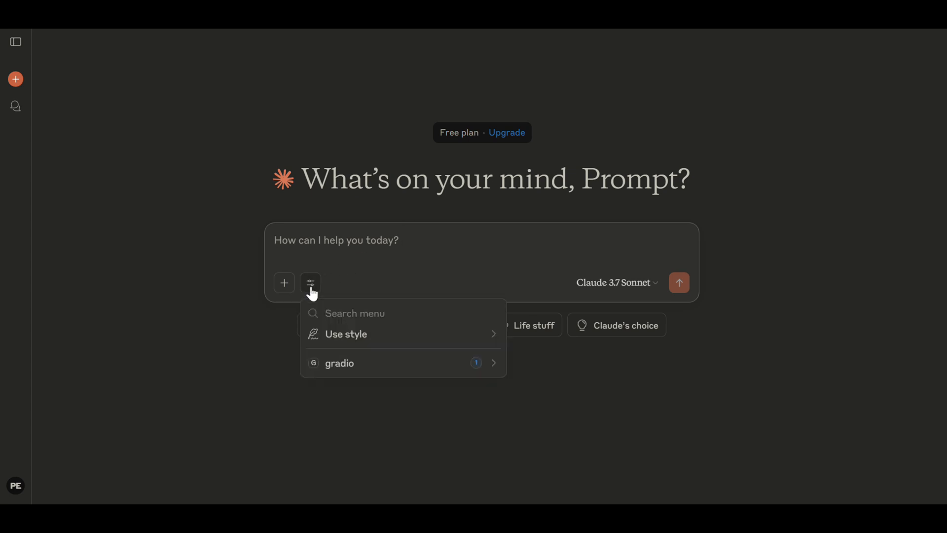
pyautogui.moveTo(424, 370)
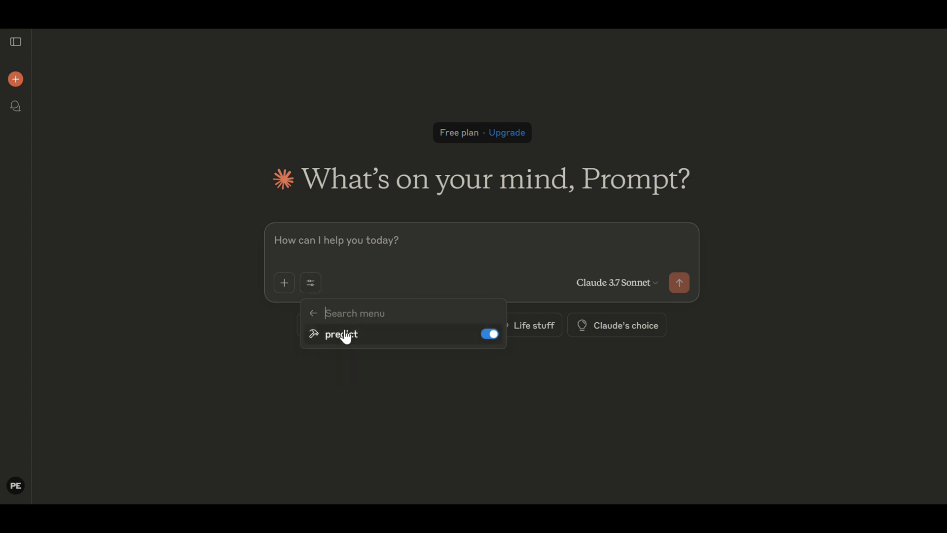
pyautogui.write('How')
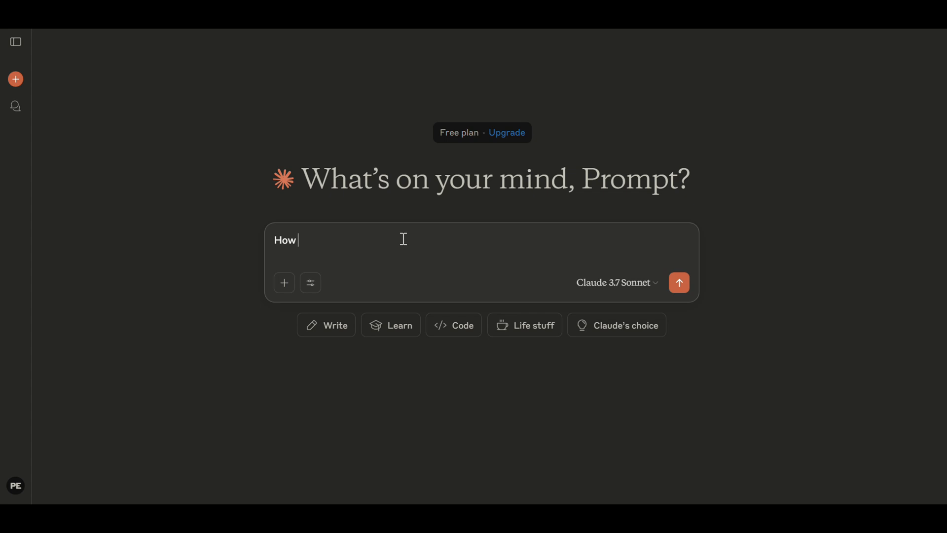
# Step: Ask 'What is the capital of India?', get New Delhi, and start a new chat
pyautogui.write('What is the capital of')
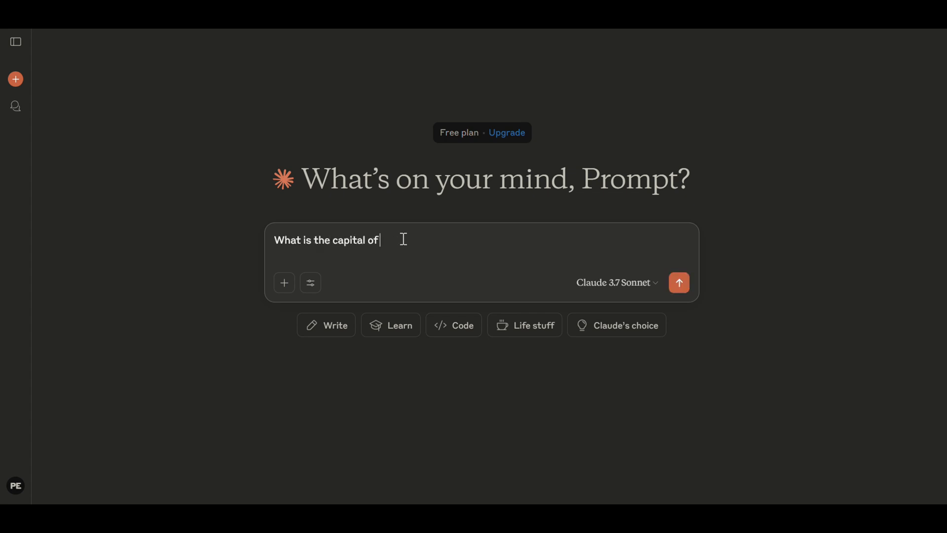
pyautogui.write('India?')
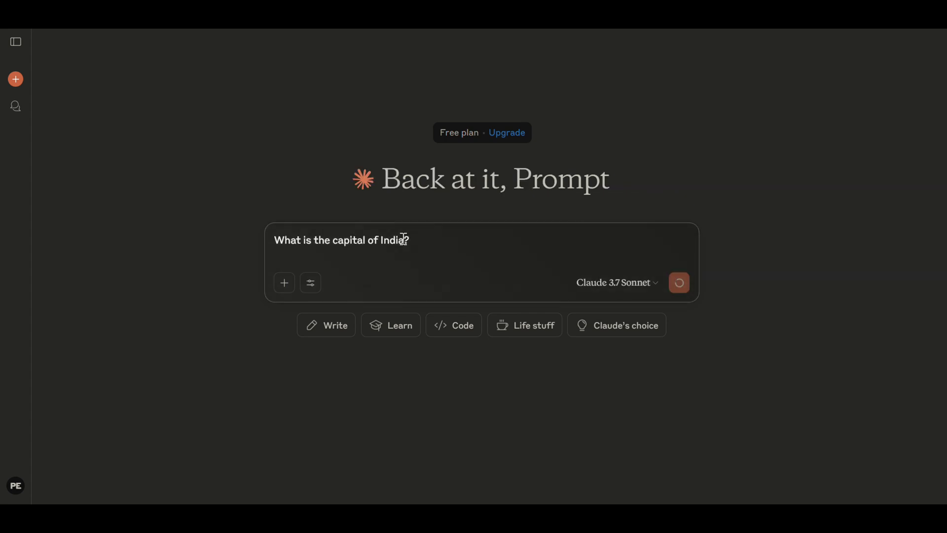
pyautogui.click(678, 283)
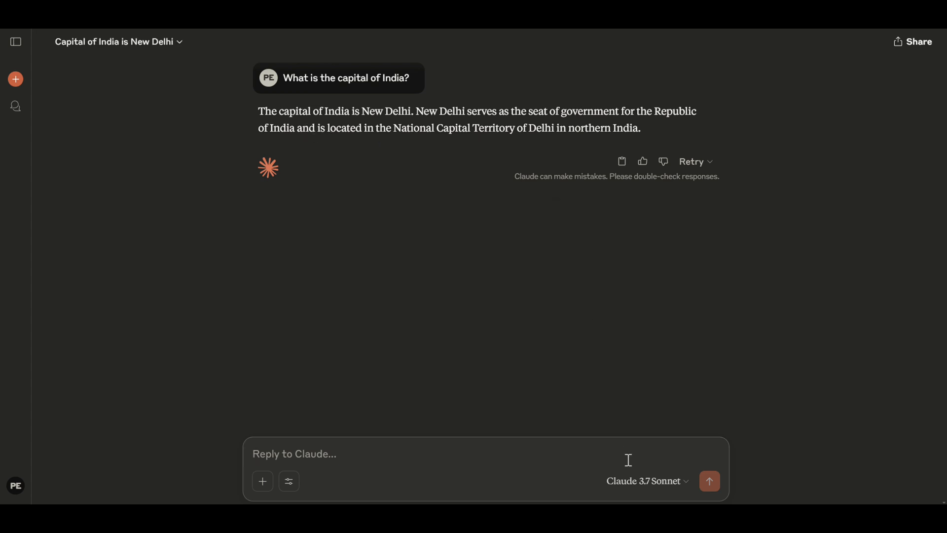
pyautogui.moveTo(646, 480)
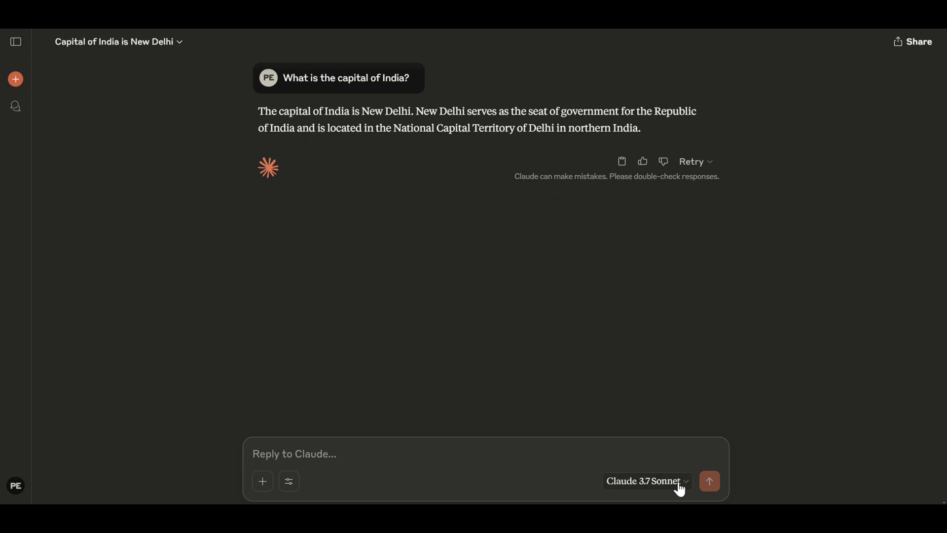
pyautogui.click(15, 79)
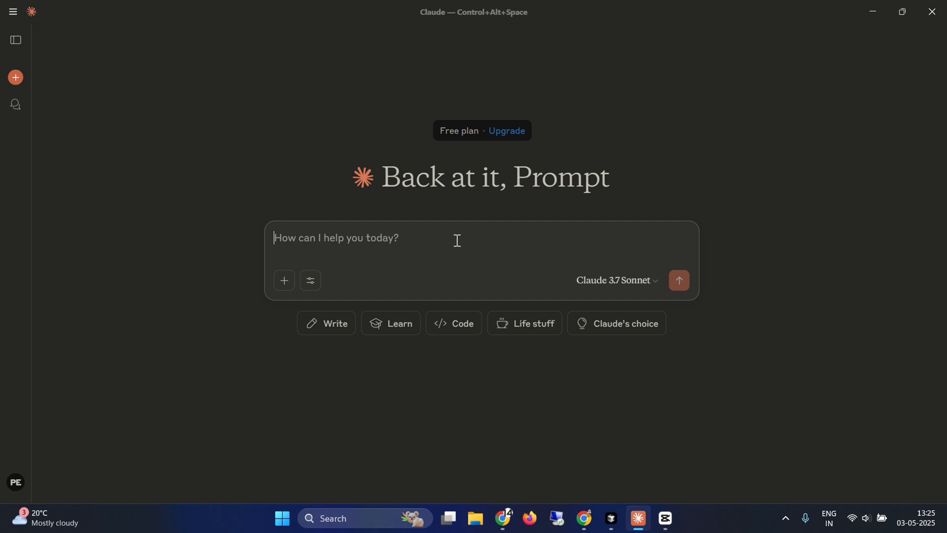
# Step: Ask 'How many times the letter a appear in the word canada' and allow the predict tool once
pyautogui.write('How many times the letter a appear in the word canada')
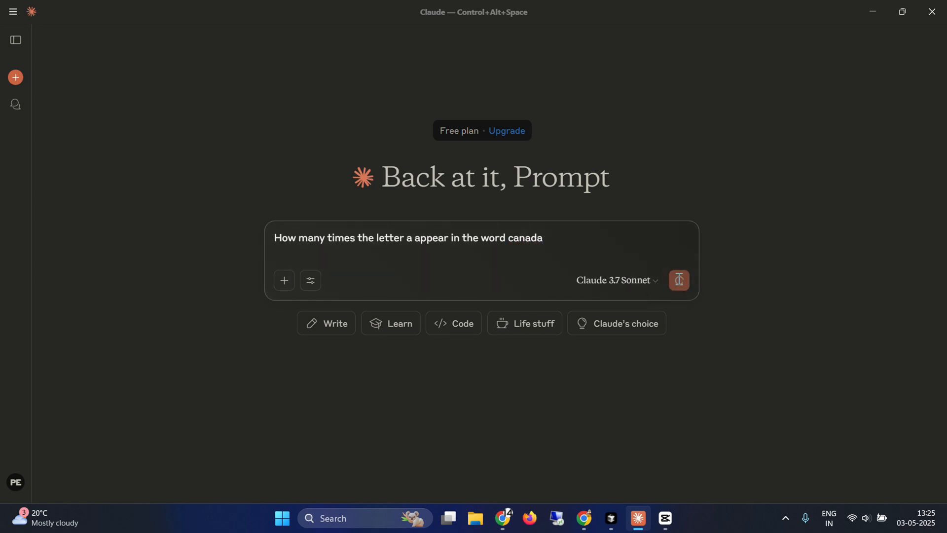
pyautogui.click(677, 279)
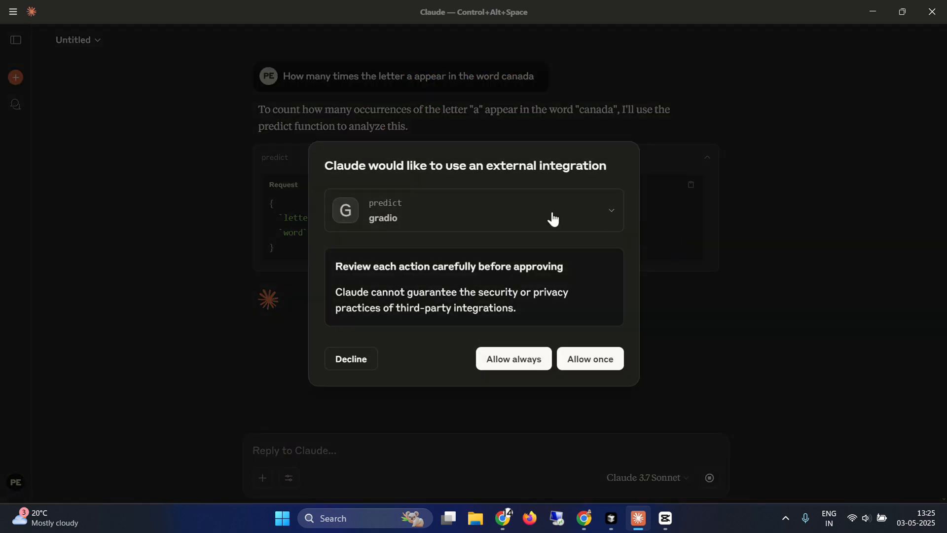
pyautogui.moveTo(360, 166); pyautogui.dragTo(561, 165)
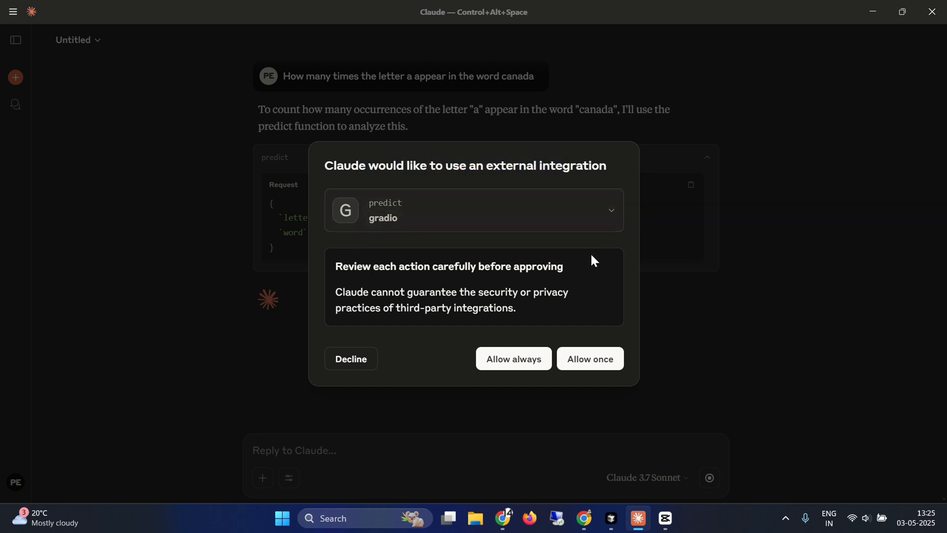
pyautogui.moveTo(605, 345)
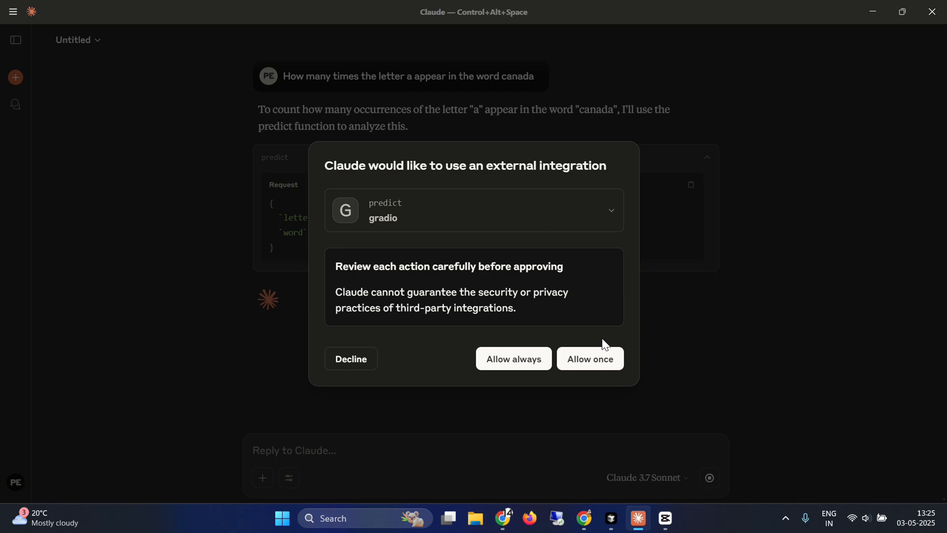
pyautogui.click(589, 358)
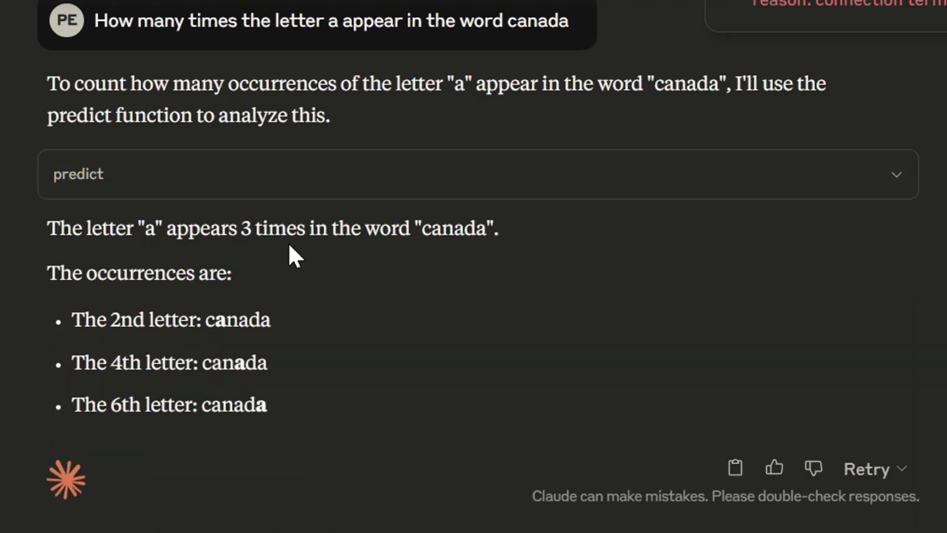
# Step: Highlight the reply 'The letter a appears 3 times' and return to Cursor
pyautogui.moveTo(47, 228); pyautogui.dragTo(327, 228)
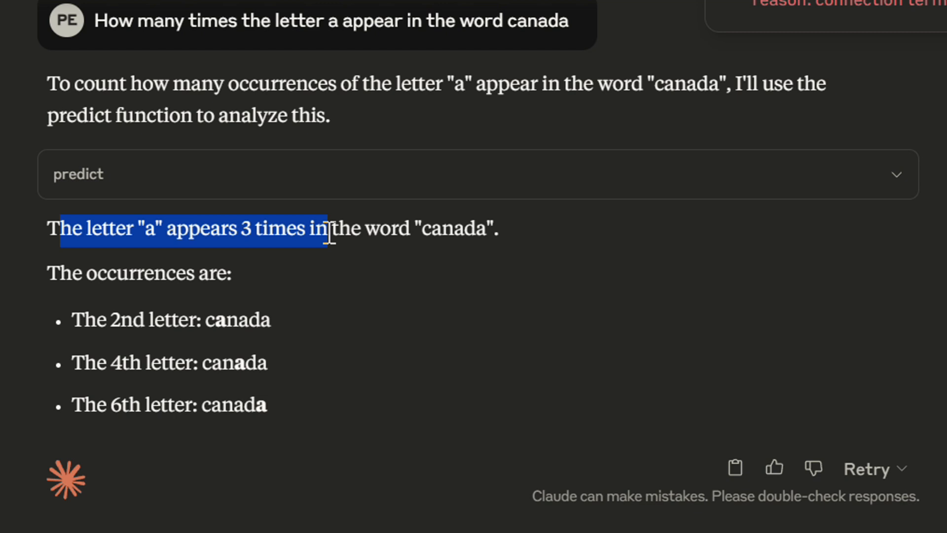
pyautogui.moveTo(382, 235)
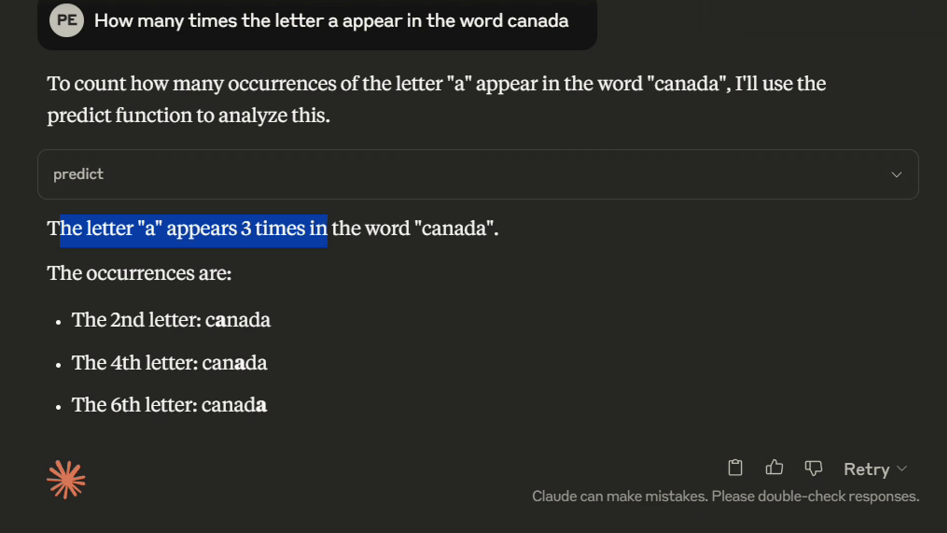
pyautogui.click(85, 320)
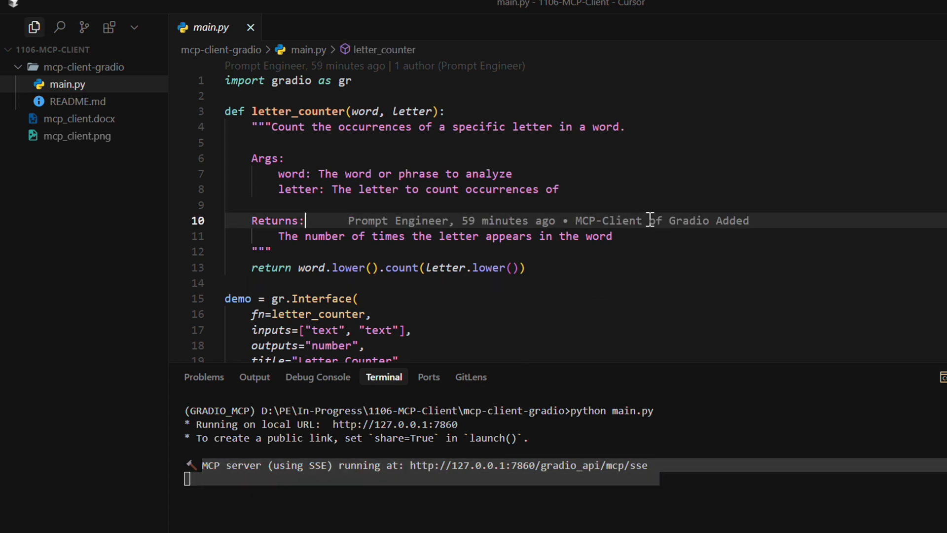
pyautogui.moveTo(725, 228)
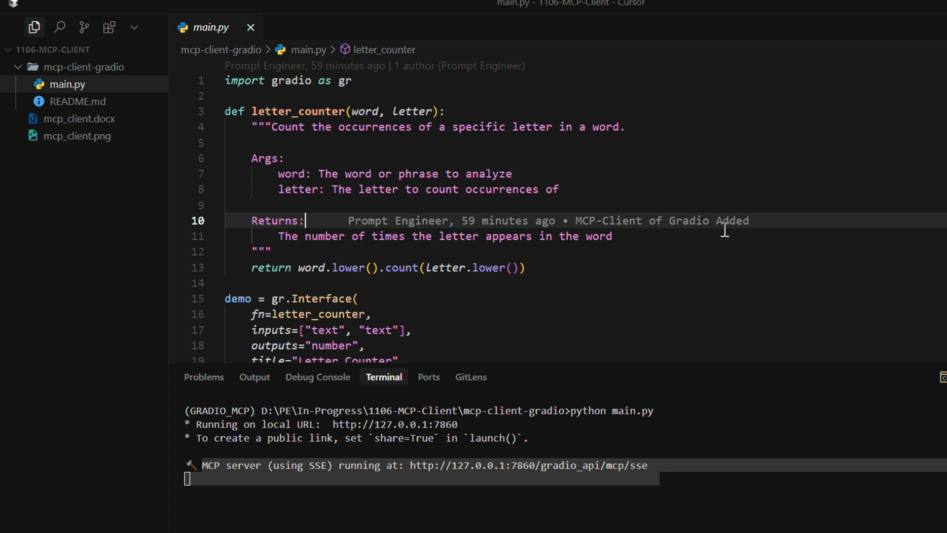
pyautogui.moveTo(744, 261)
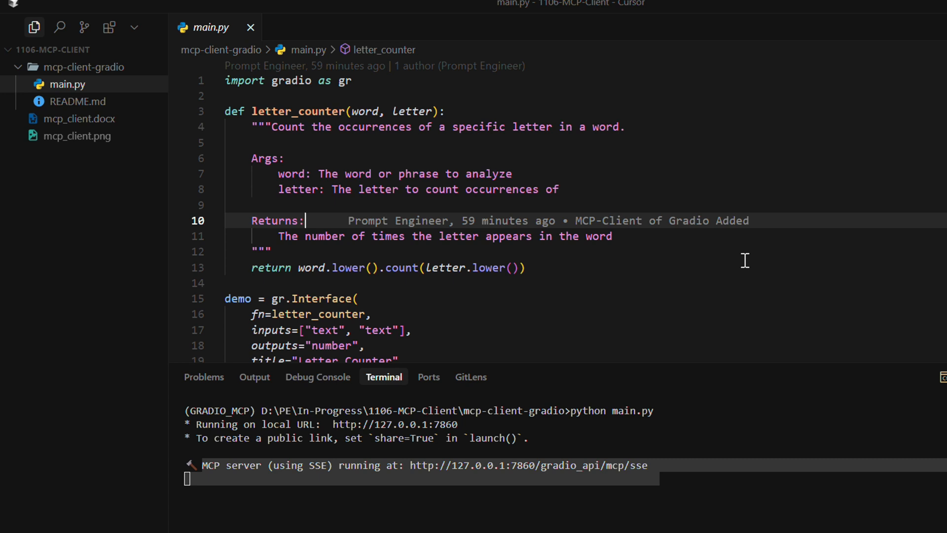
pyautogui.moveTo(763, 272)
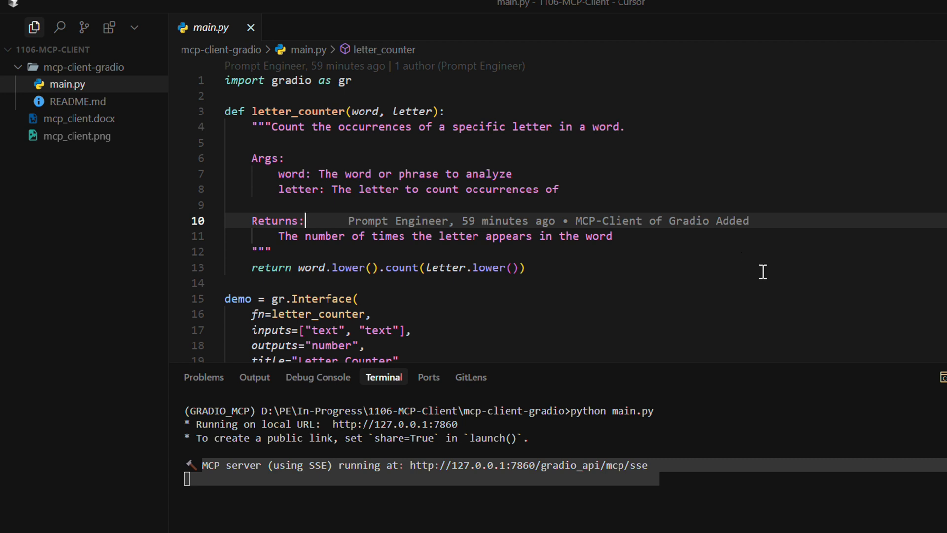